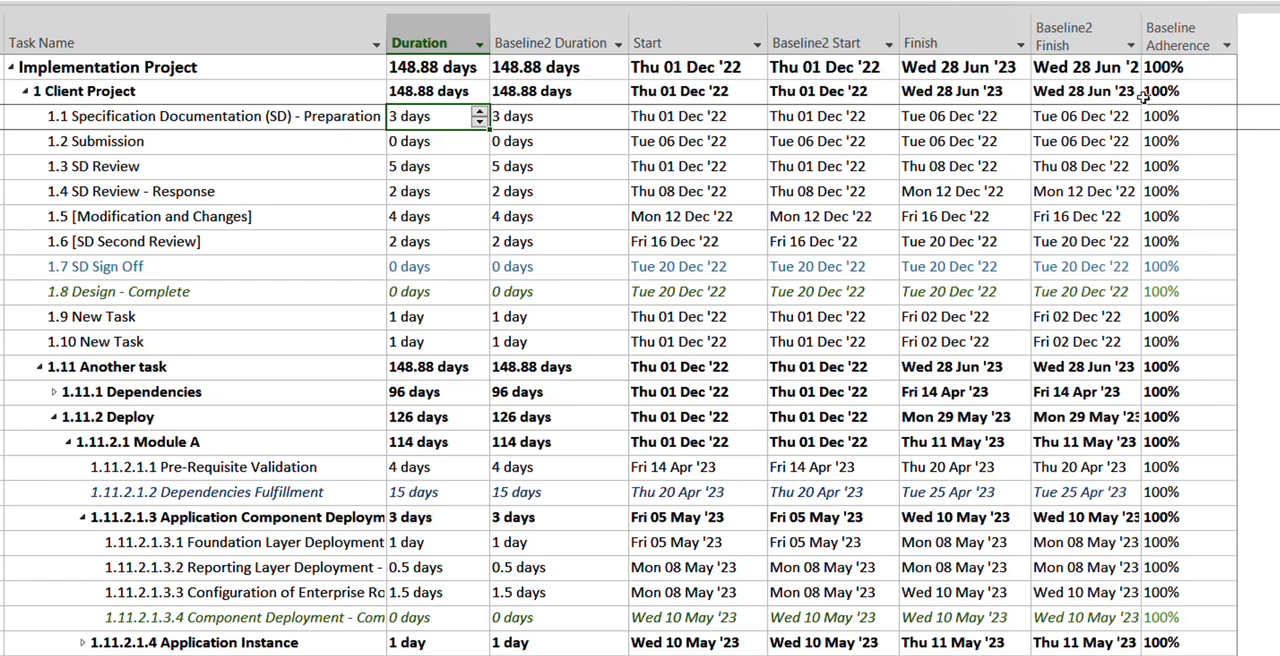
{"action": "mouse_move", "coordinate": [630, 406]}
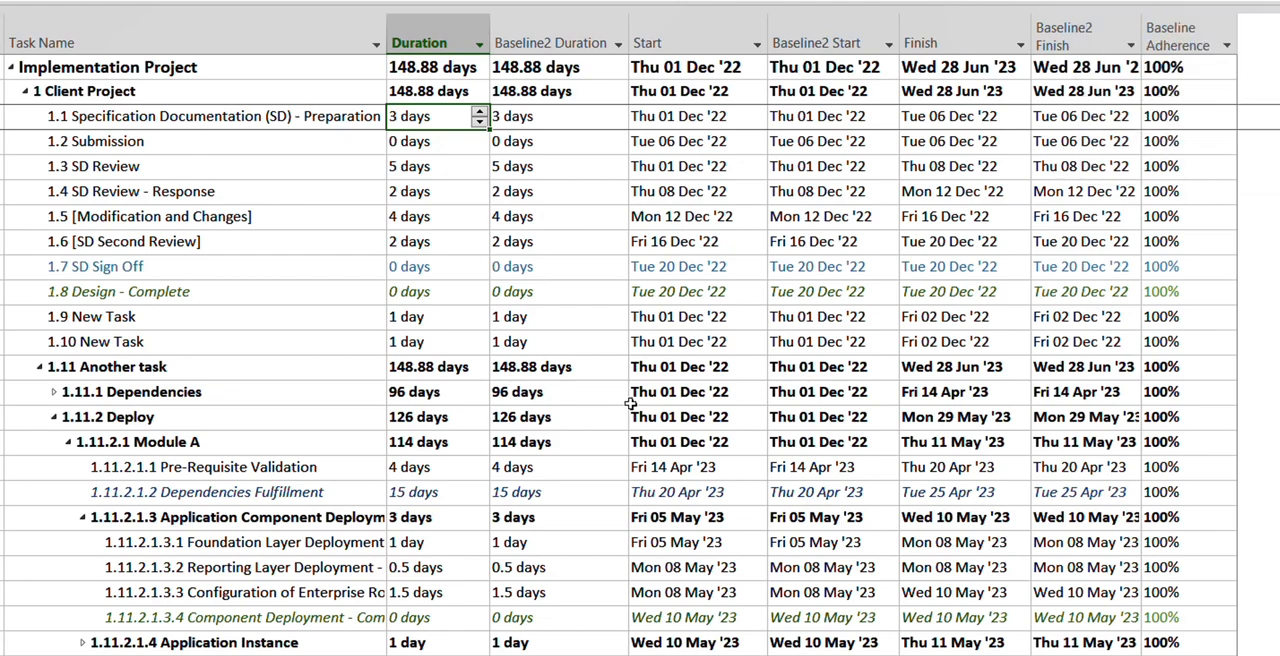
{"action": "mouse_move", "coordinate": [588, 192]}
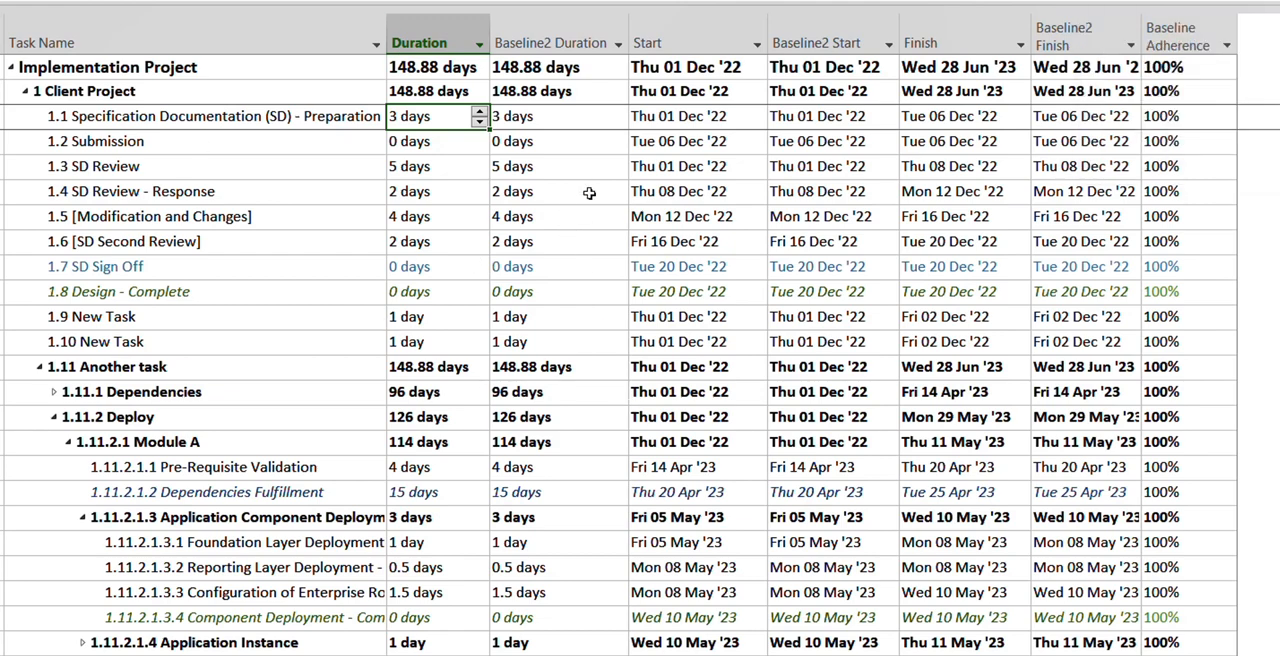
{"action": "mouse_move", "coordinate": [560, 70]}
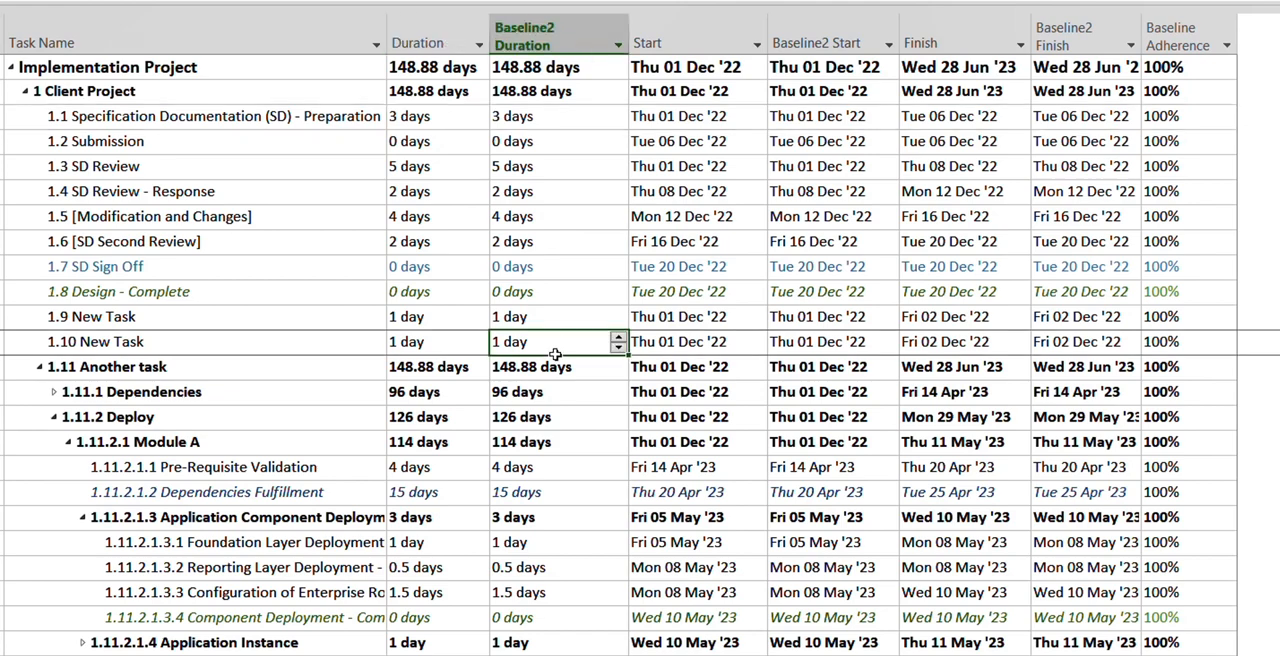
{"action": "mouse_move", "coordinate": [682, 106]}
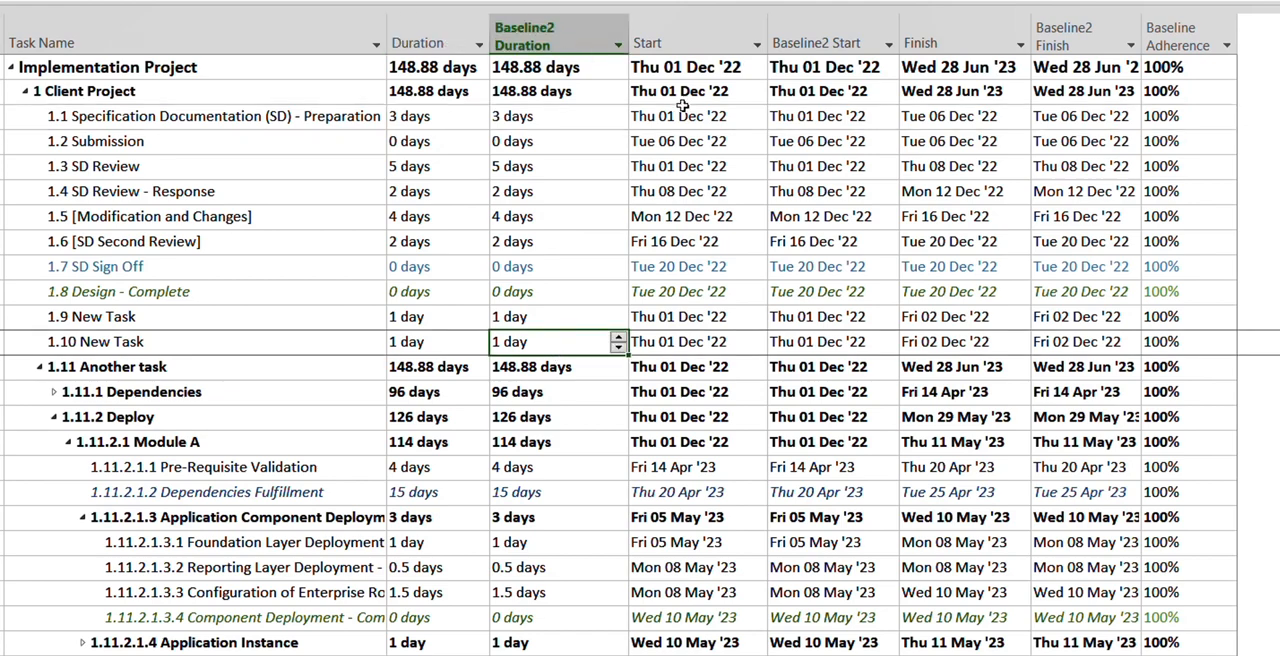
Review the tasks' Start, Finish, Baseline2 Start and Baseline2 Duration values in the table.
{"action": "left_click", "coordinate": [696, 116]}
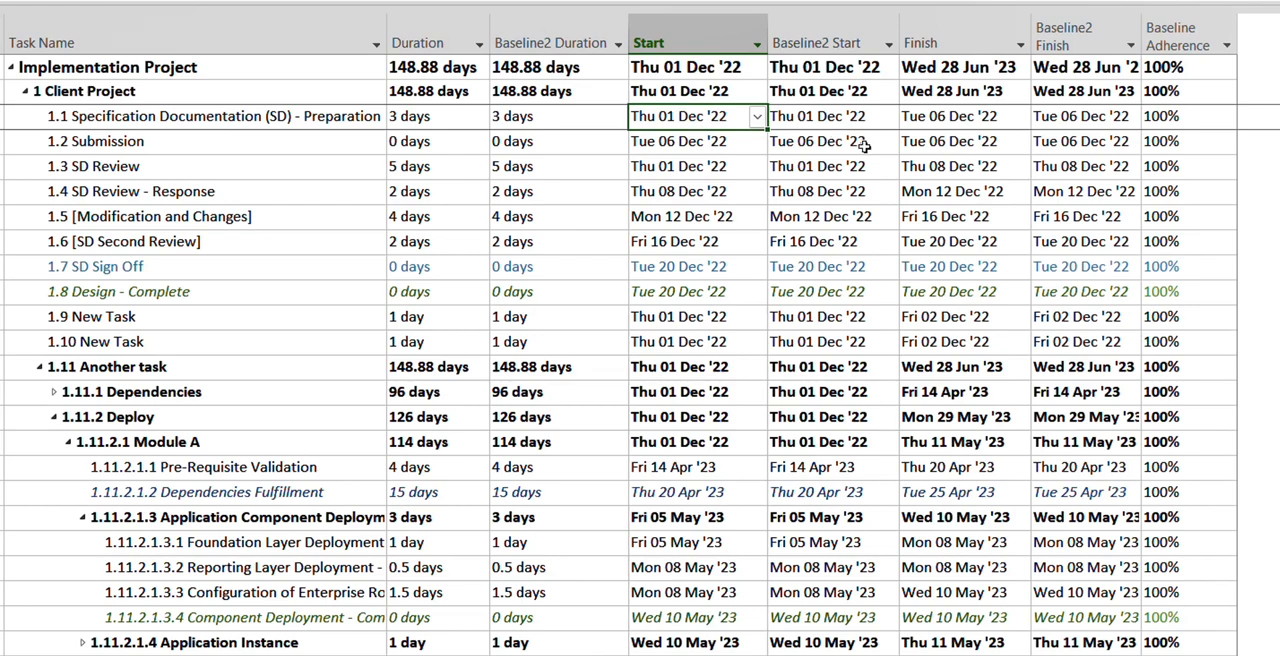
{"action": "left_click", "coordinate": [832, 140]}
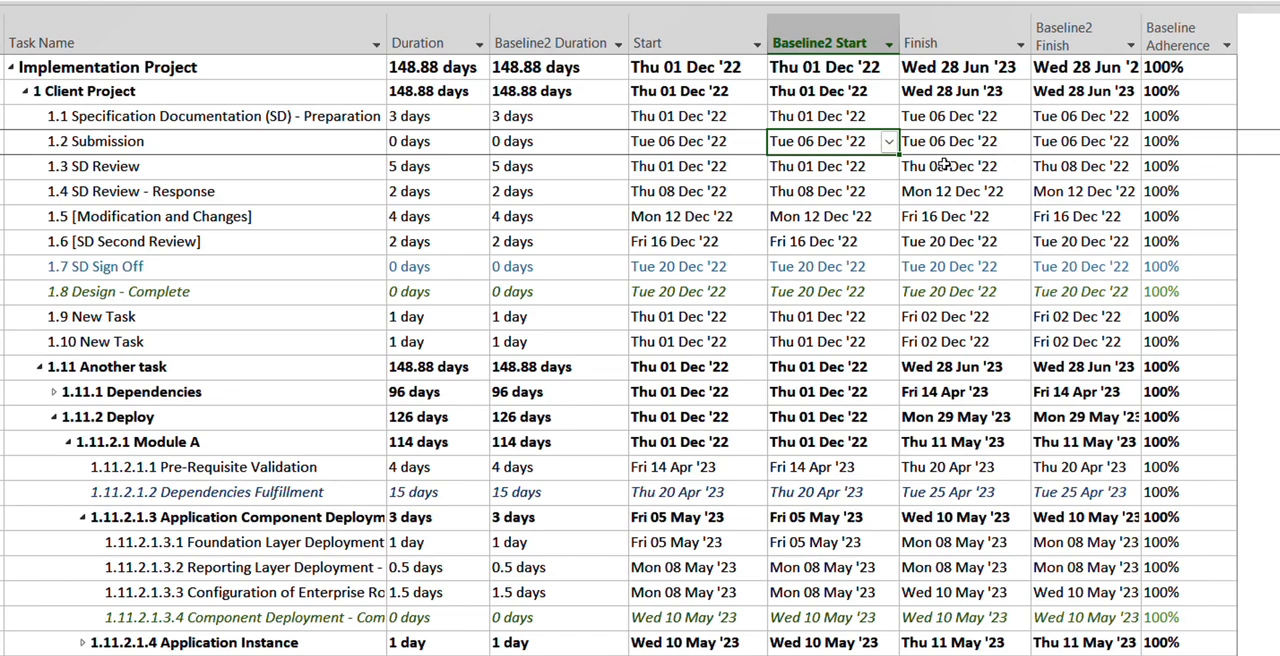
{"action": "left_click", "coordinate": [960, 166]}
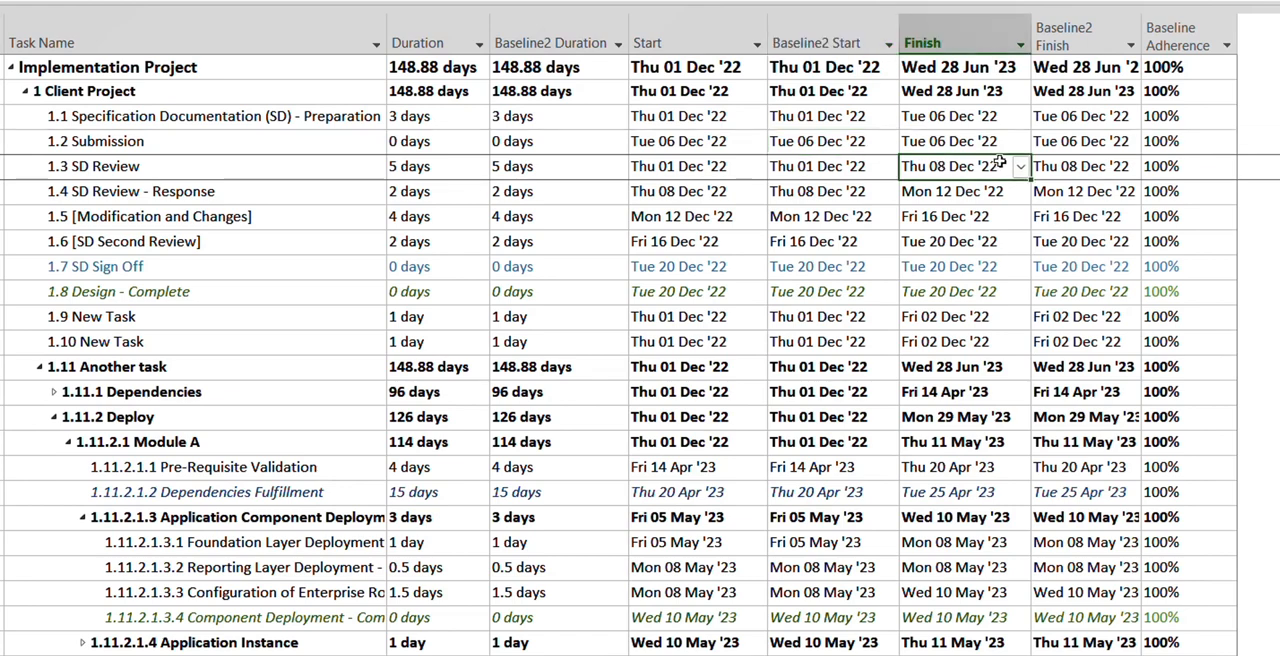
{"action": "left_click", "coordinate": [1082, 166]}
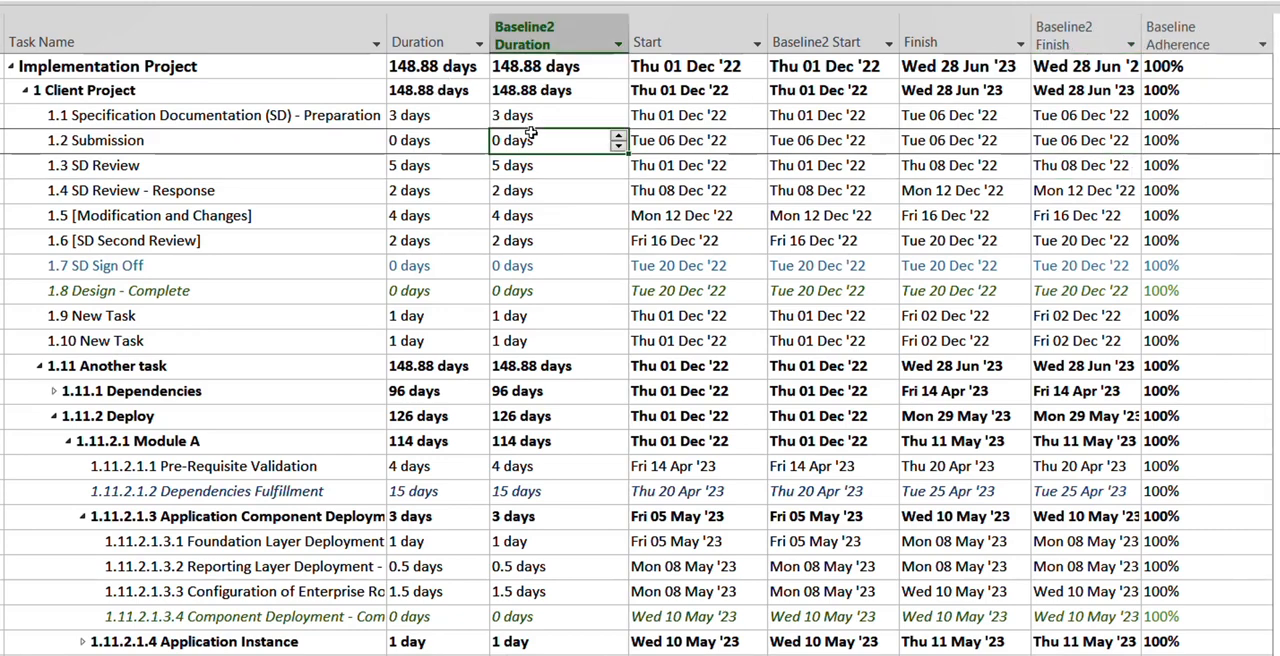
{"action": "left_click", "coordinate": [436, 116]}
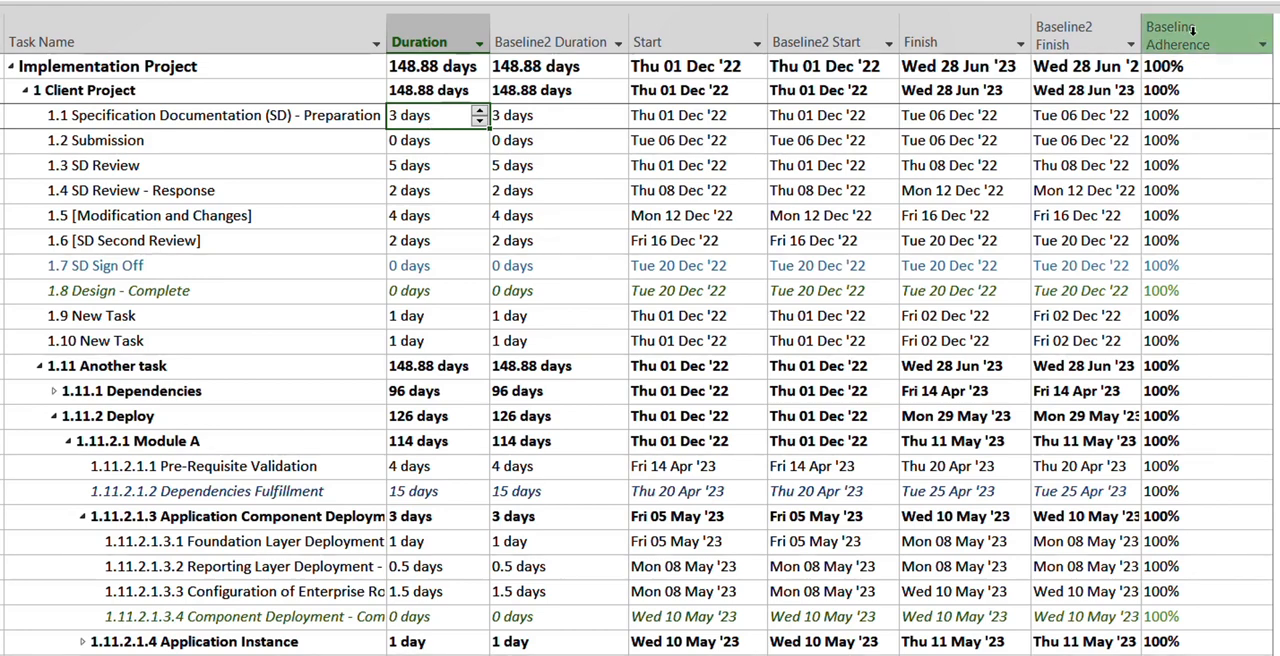
Bring up the Baseline Adherence column's context options, briefly checking Insert Column.
{"action": "right_click", "coordinate": [1204, 30]}
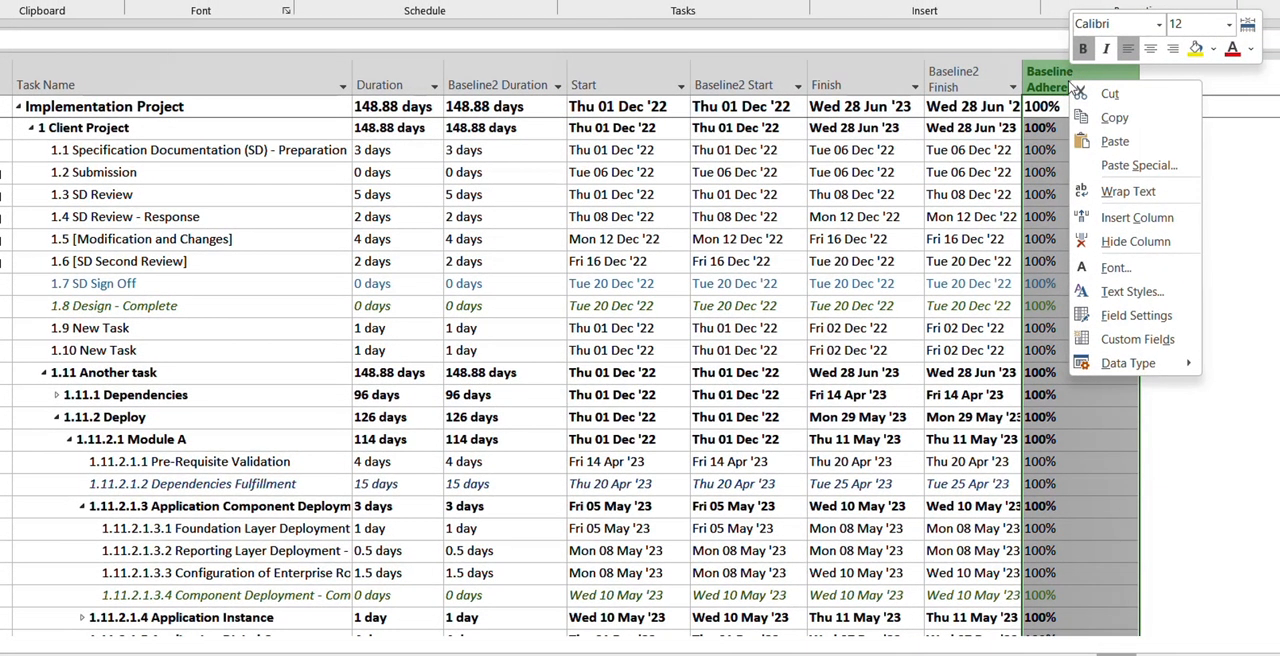
{"action": "mouse_move", "coordinate": [1136, 216]}
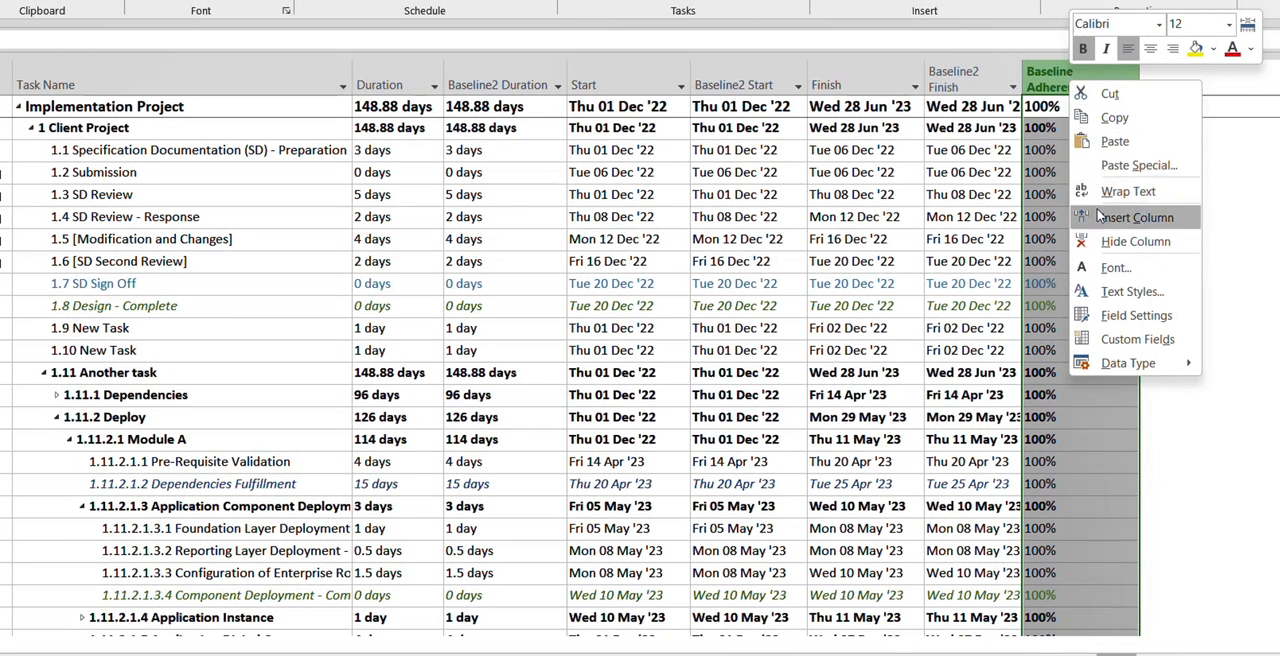
{"action": "left_click", "coordinate": [1140, 216]}
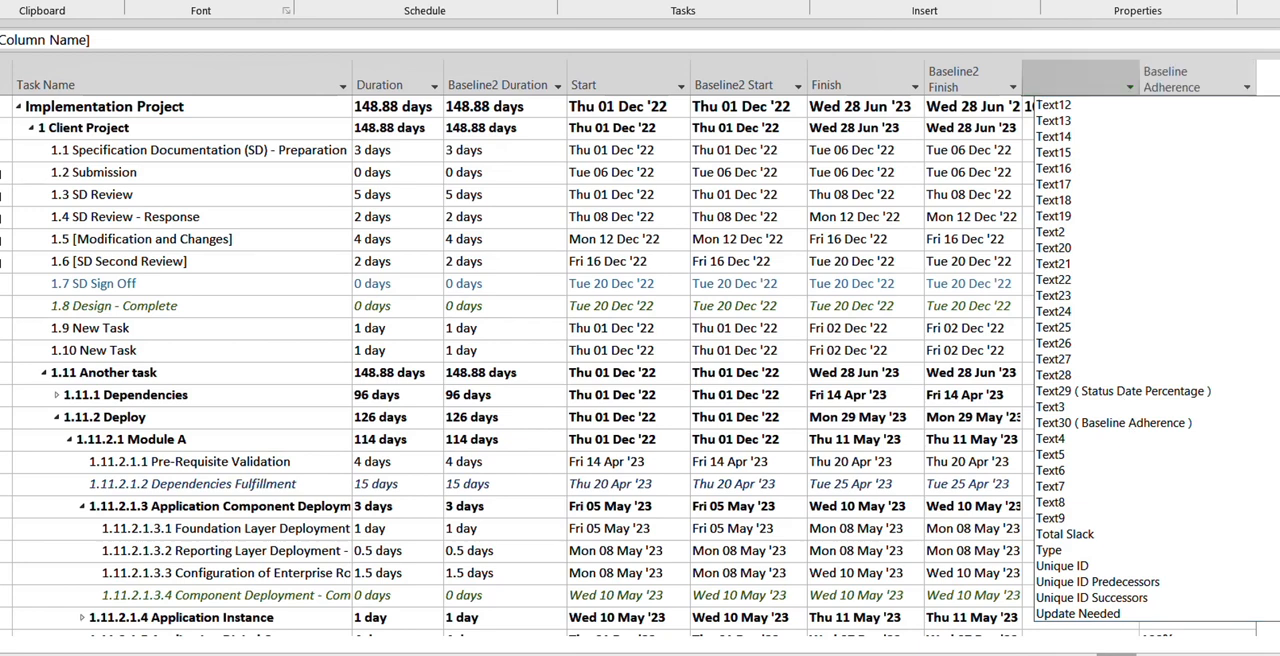
{"action": "right_click", "coordinate": [1060, 80]}
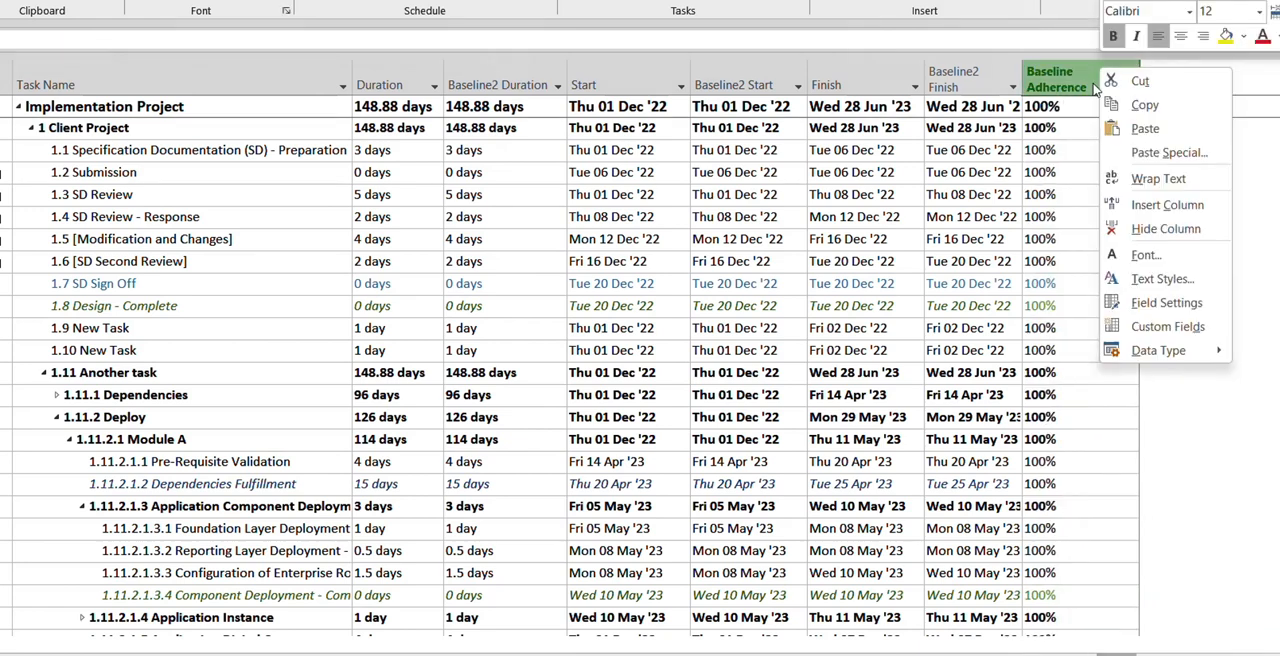
{"action": "mouse_move", "coordinate": [1166, 302]}
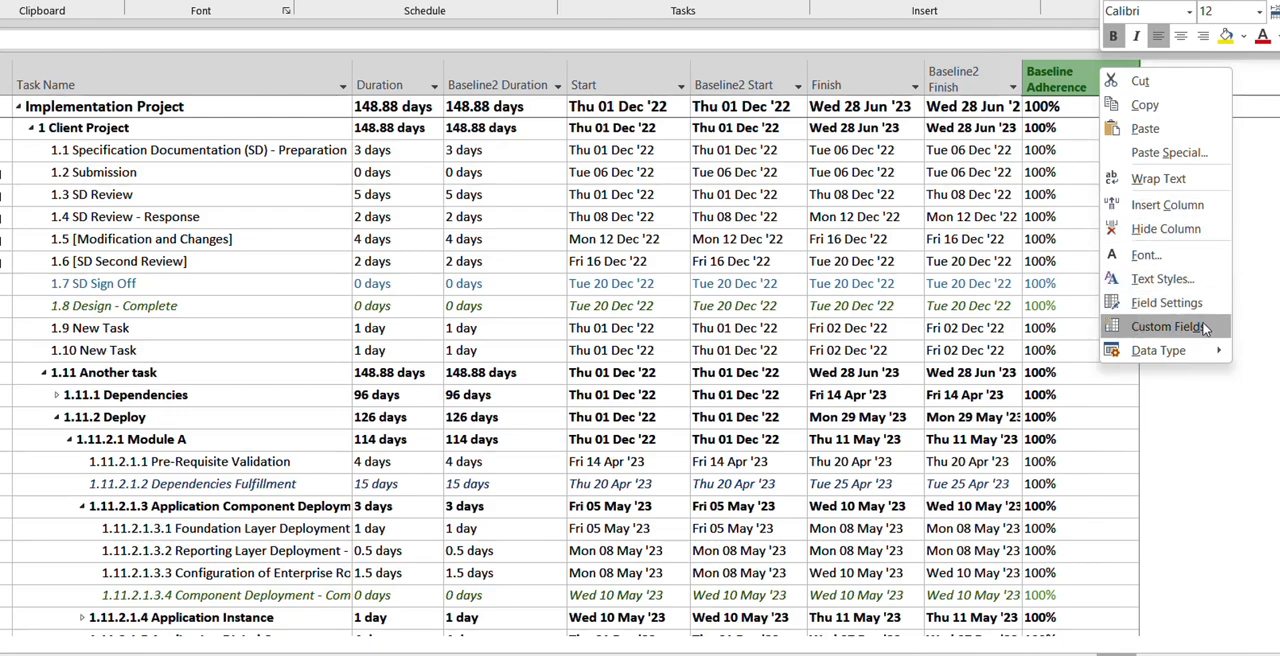
Rename custom field Text30 to 'Baseline Adherence' and keep it calculated by formula.
{"action": "left_click", "coordinate": [1166, 326]}
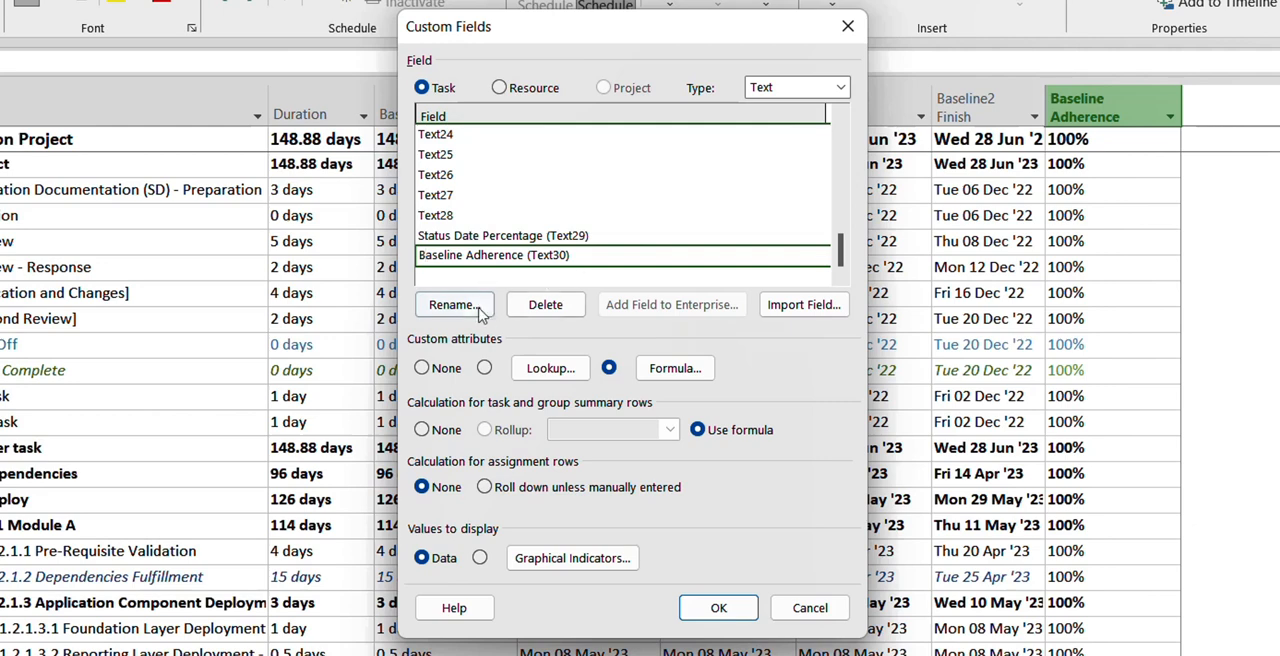
{"action": "left_click", "coordinate": [452, 304]}
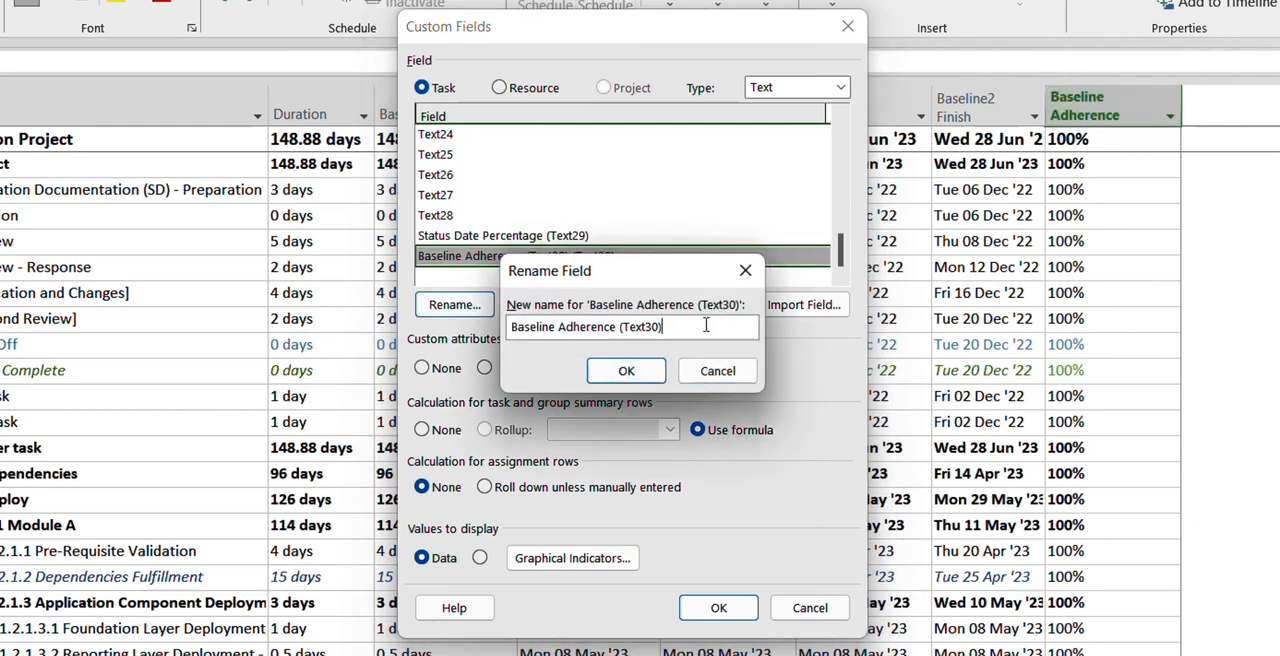
{"action": "key", "text": "BackSpace"}
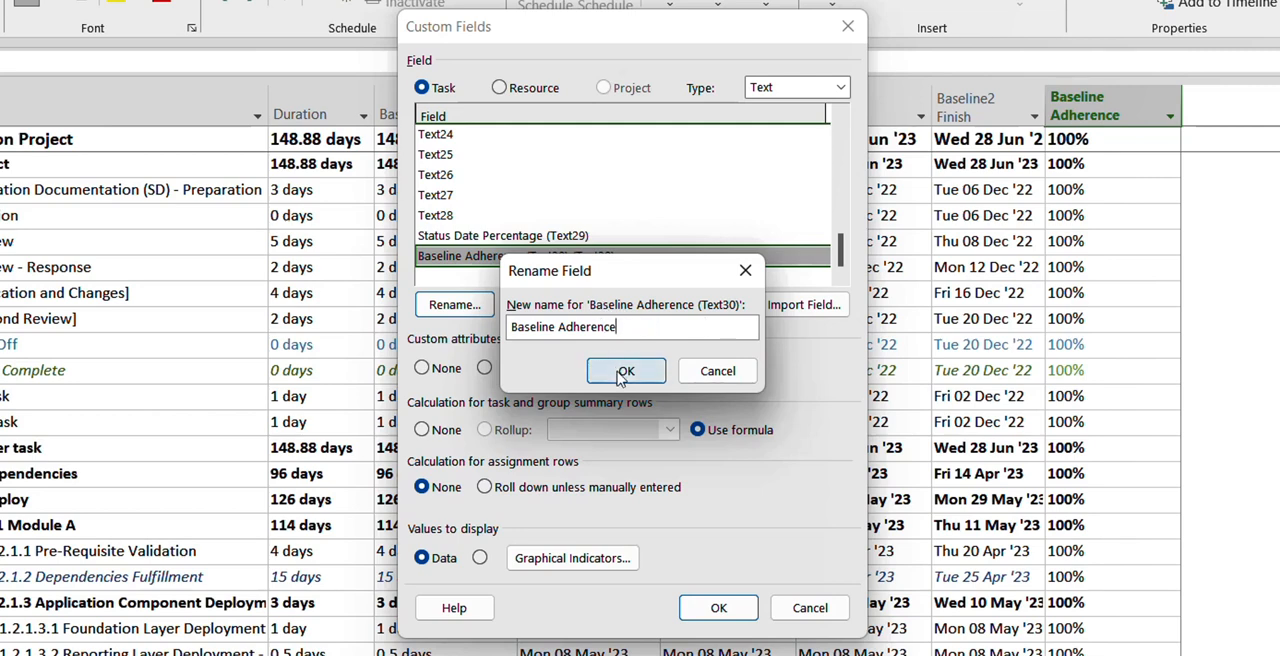
{"action": "left_click", "coordinate": [624, 372]}
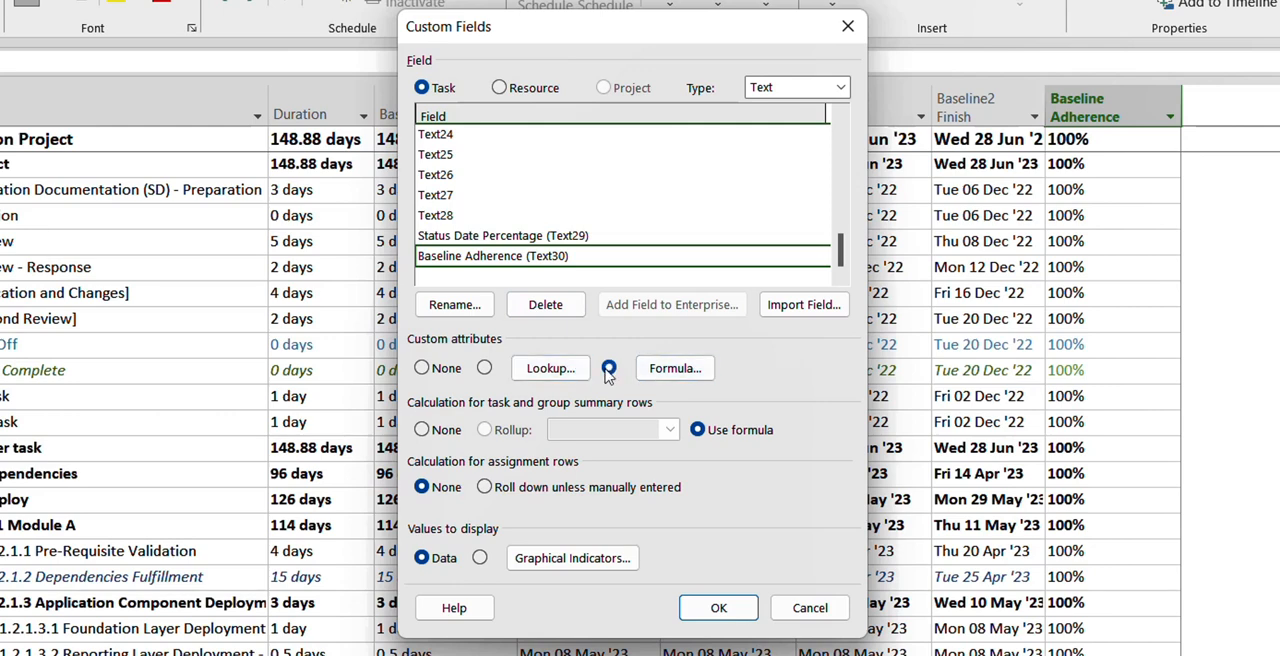
{"action": "left_click", "coordinate": [608, 368]}
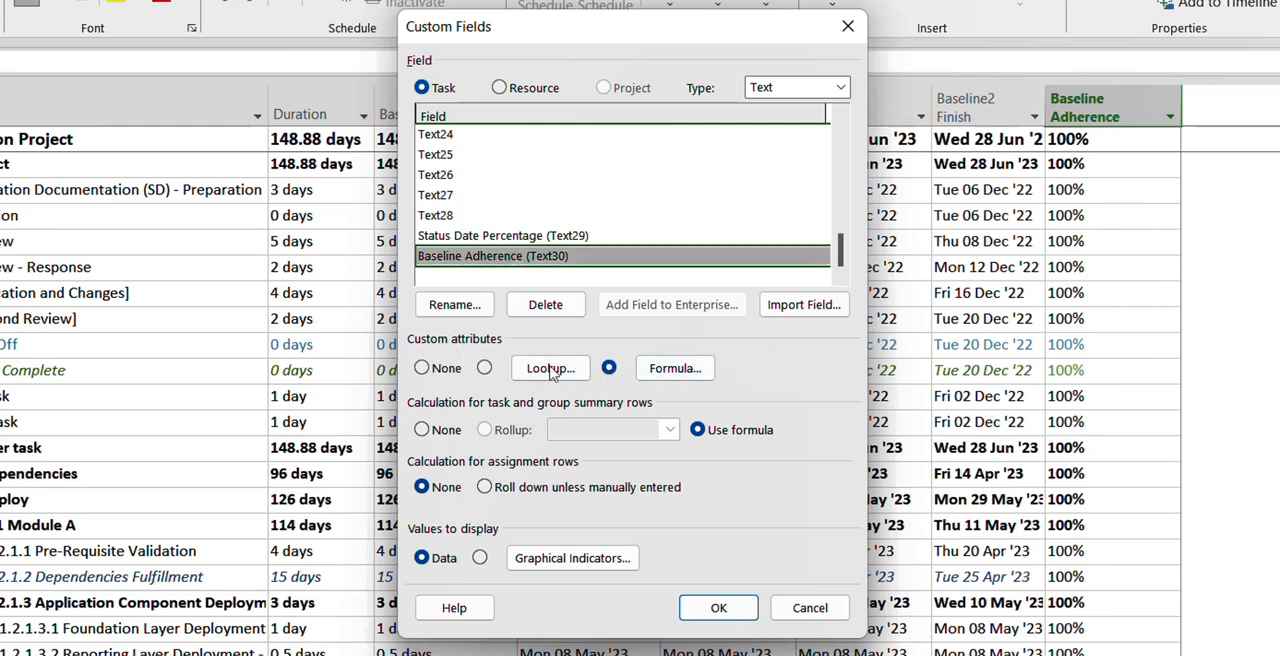
Review the IIf formula comparing Duration with Baseline2 Duration as a percentage.
{"action": "left_click", "coordinate": [676, 368]}
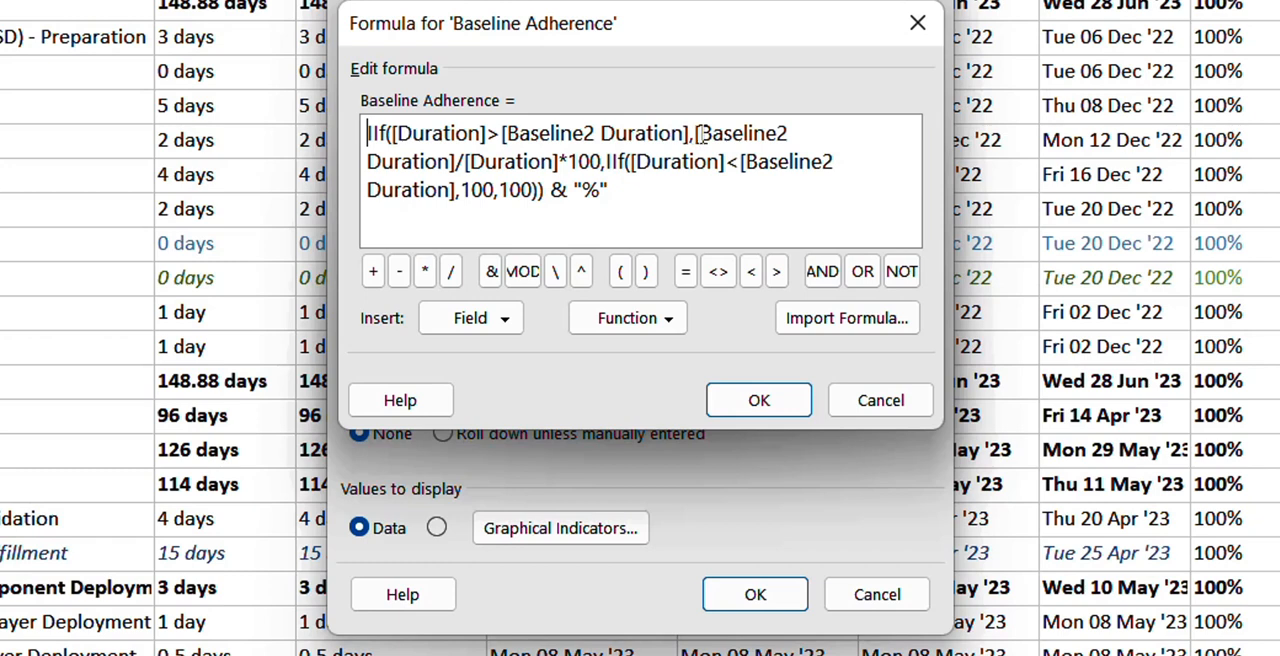
{"action": "mouse_move", "coordinate": [800, 144]}
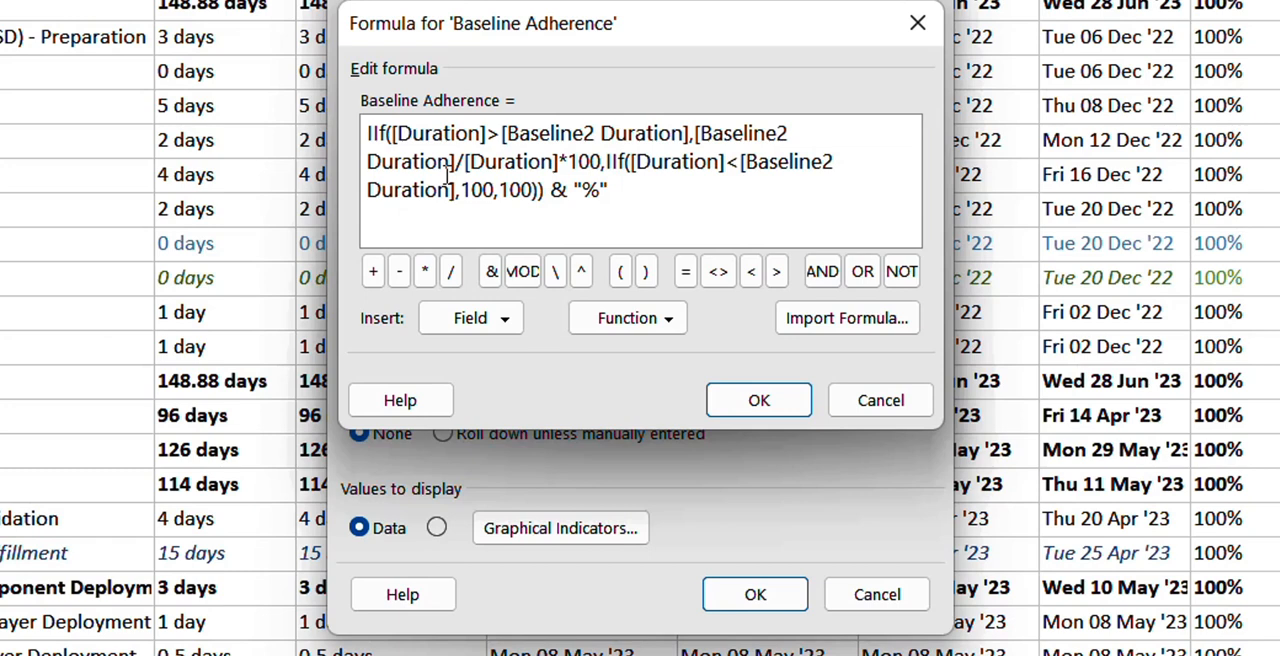
{"action": "double_click", "coordinate": [472, 190]}
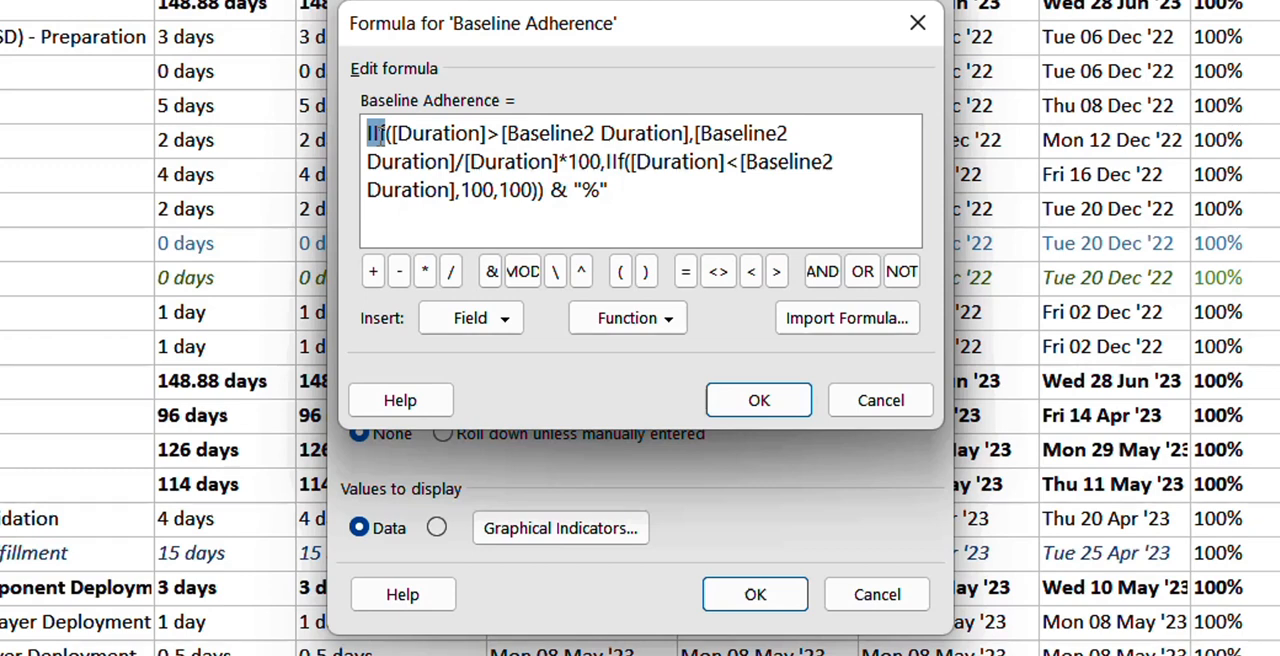
{"action": "mouse_move", "coordinate": [618, 304]}
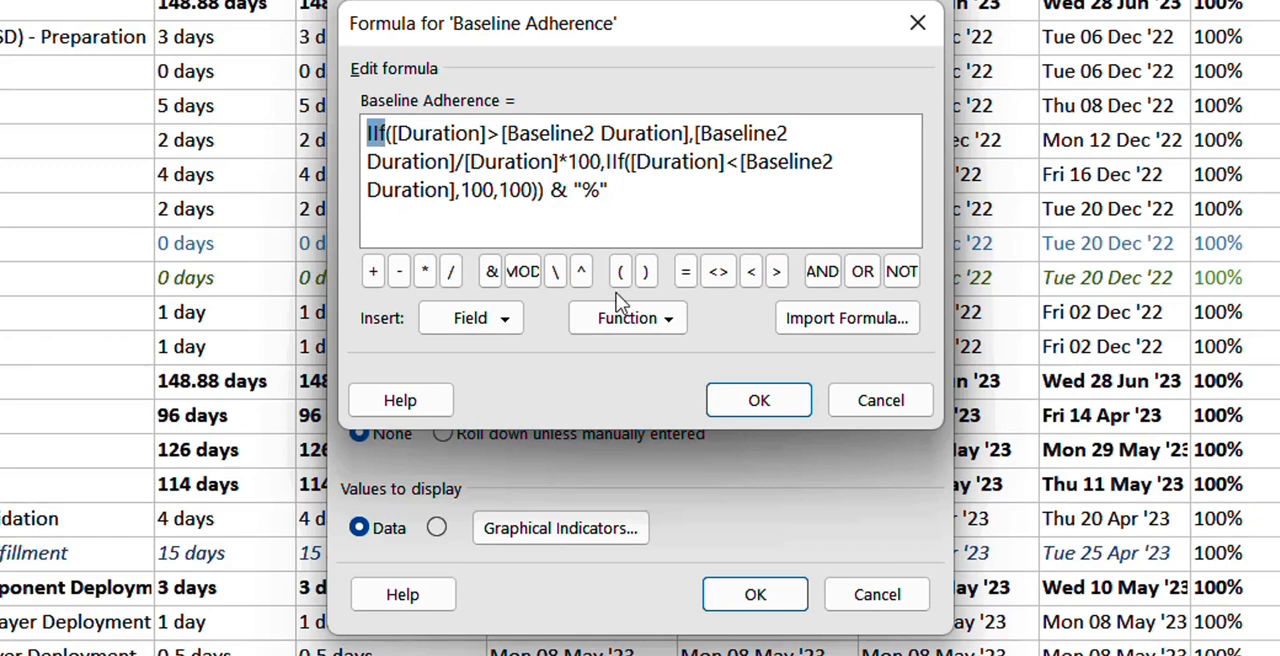
{"action": "left_click", "coordinate": [628, 318]}
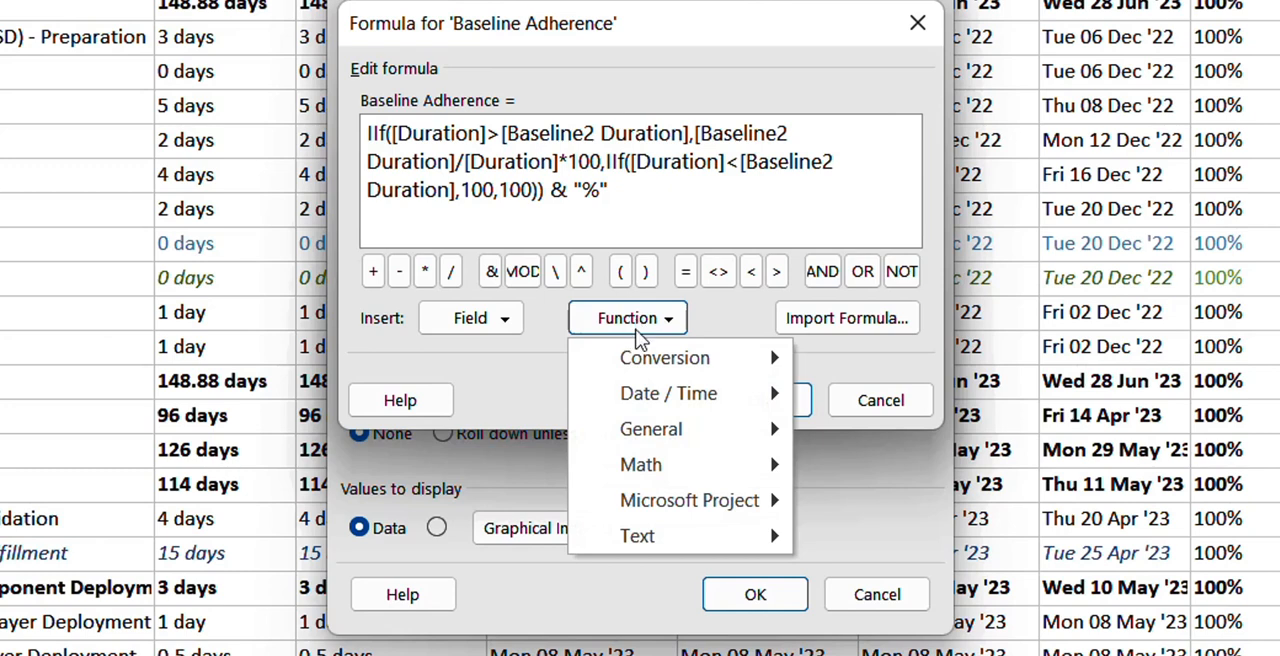
{"action": "mouse_move", "coordinate": [652, 428]}
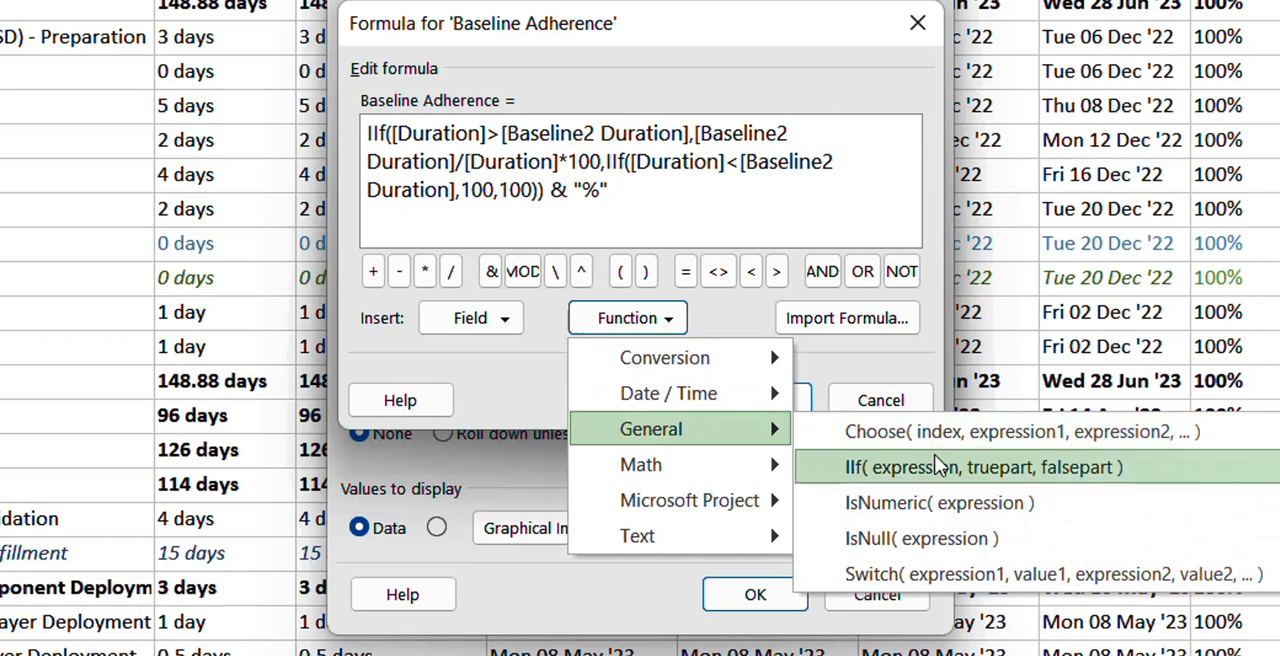
{"action": "mouse_move", "coordinate": [938, 502]}
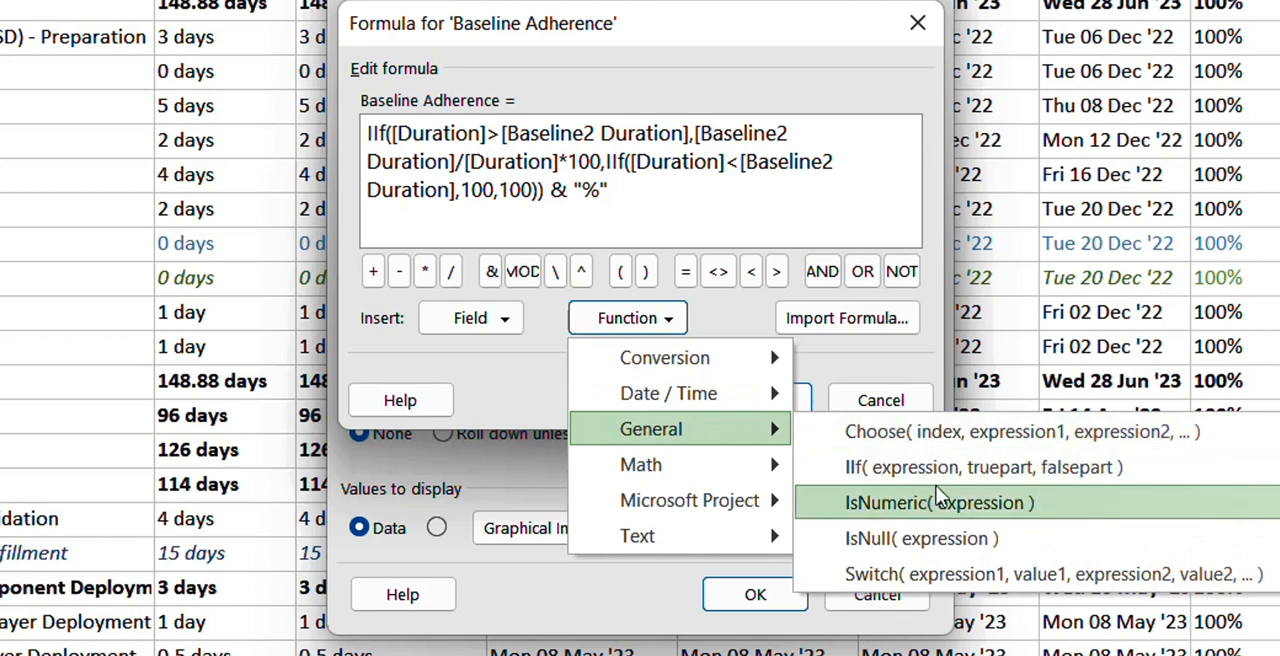
{"action": "mouse_move", "coordinate": [928, 490]}
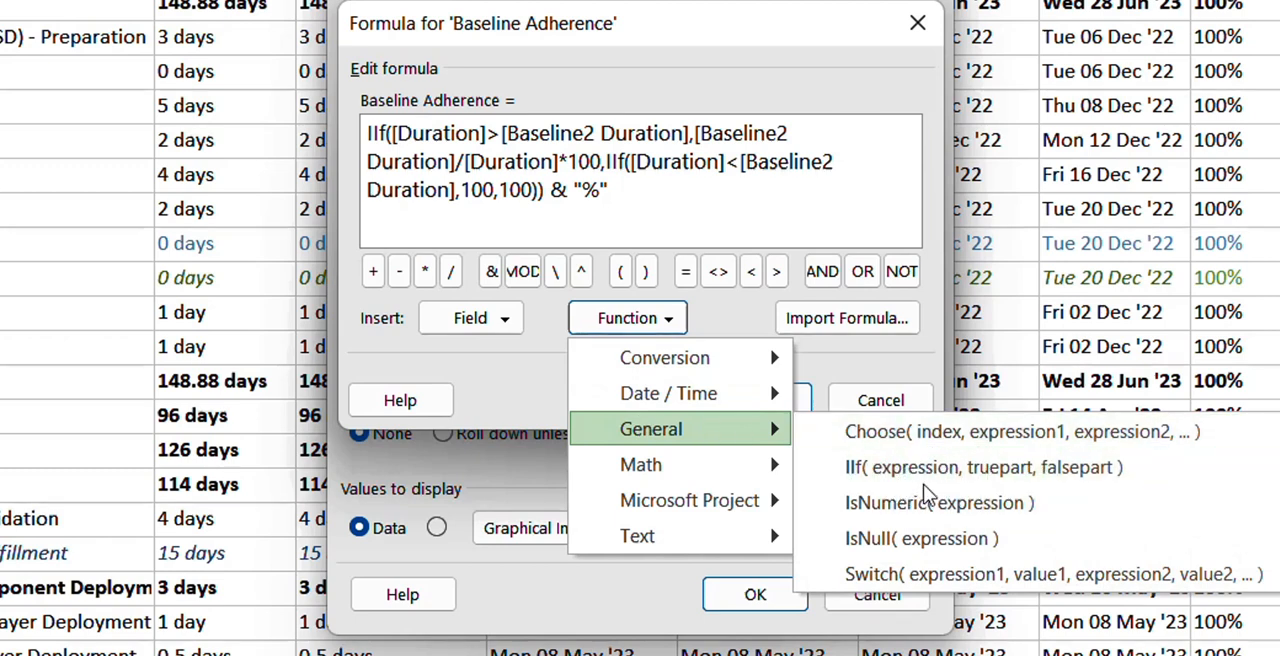
{"action": "mouse_move", "coordinate": [984, 468]}
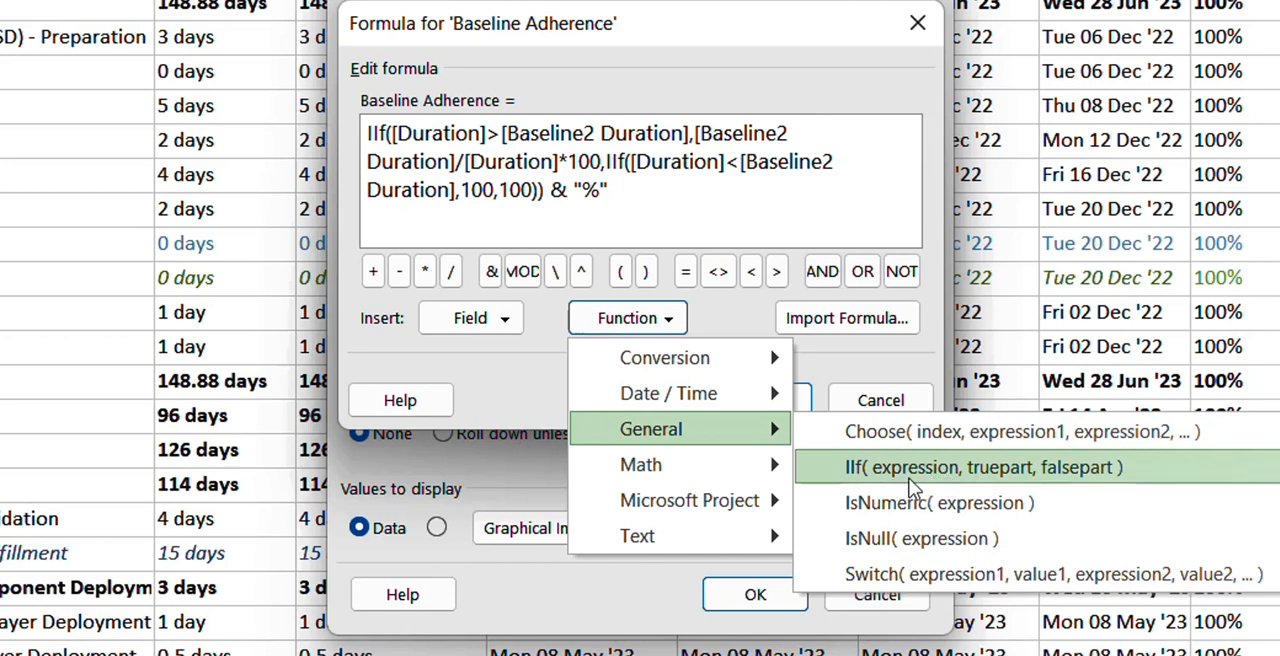
{"action": "mouse_move", "coordinate": [990, 486]}
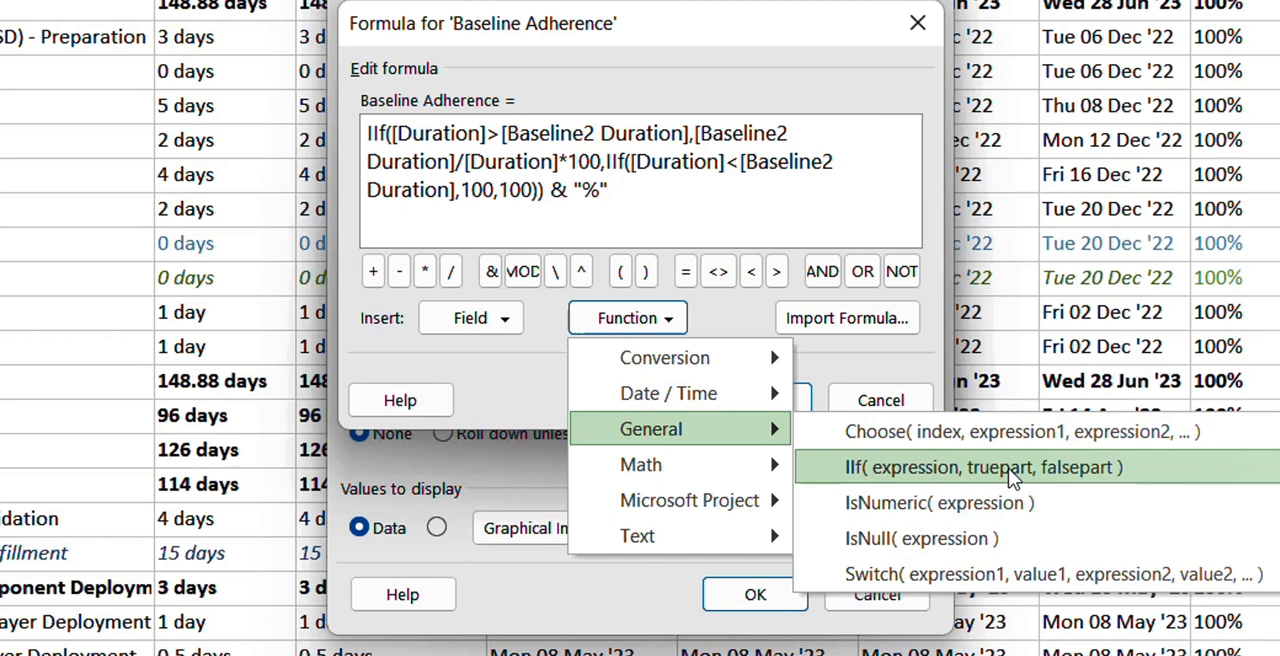
{"action": "mouse_move", "coordinate": [1068, 484]}
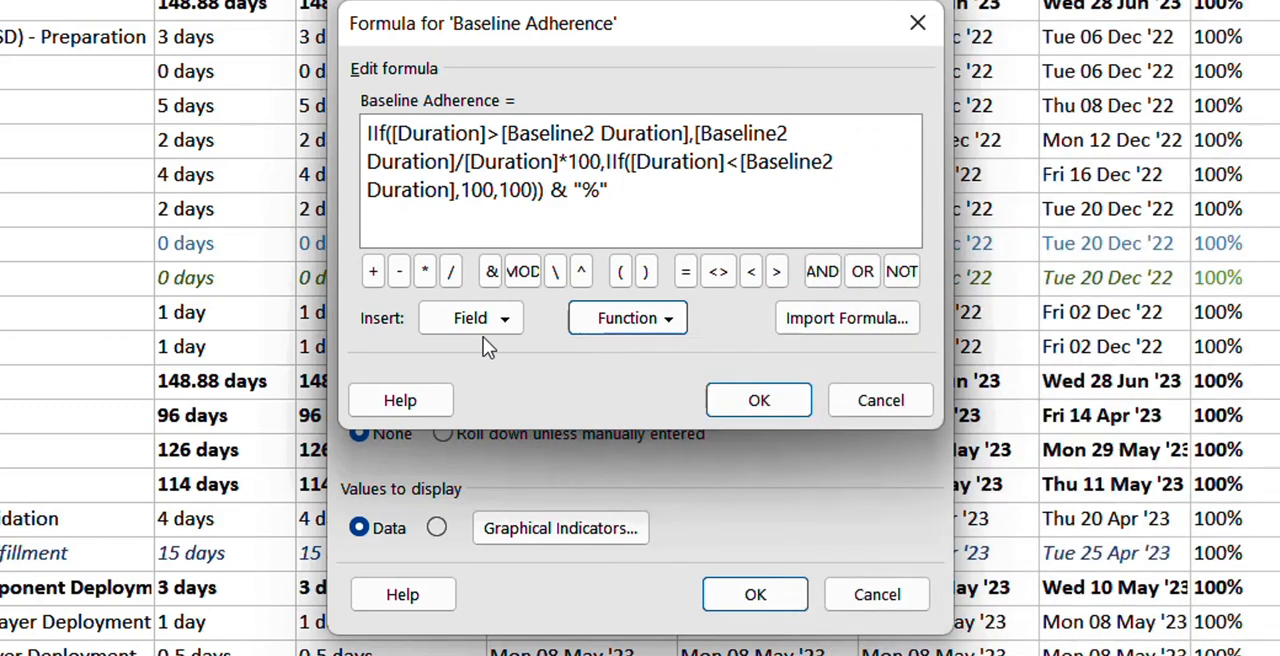
Cancel the formula editor after an accidental field insertion, keeping the formula unchanged.
{"action": "left_click", "coordinate": [470, 316]}
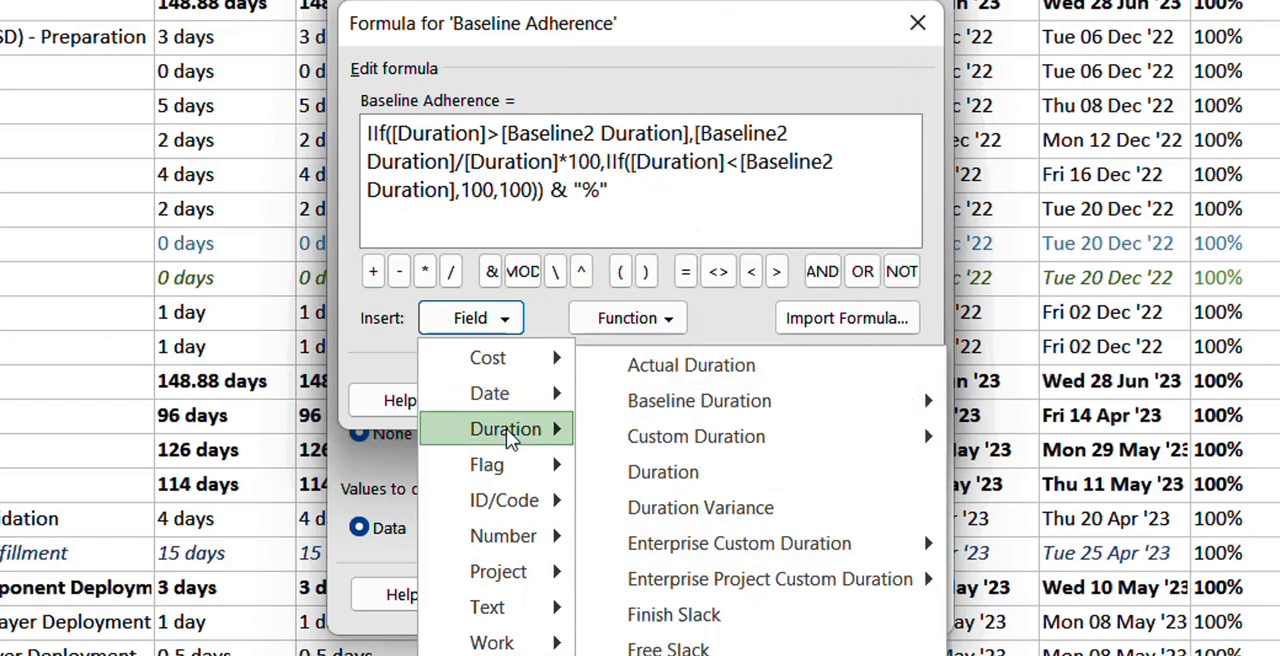
{"action": "mouse_move", "coordinate": [664, 472]}
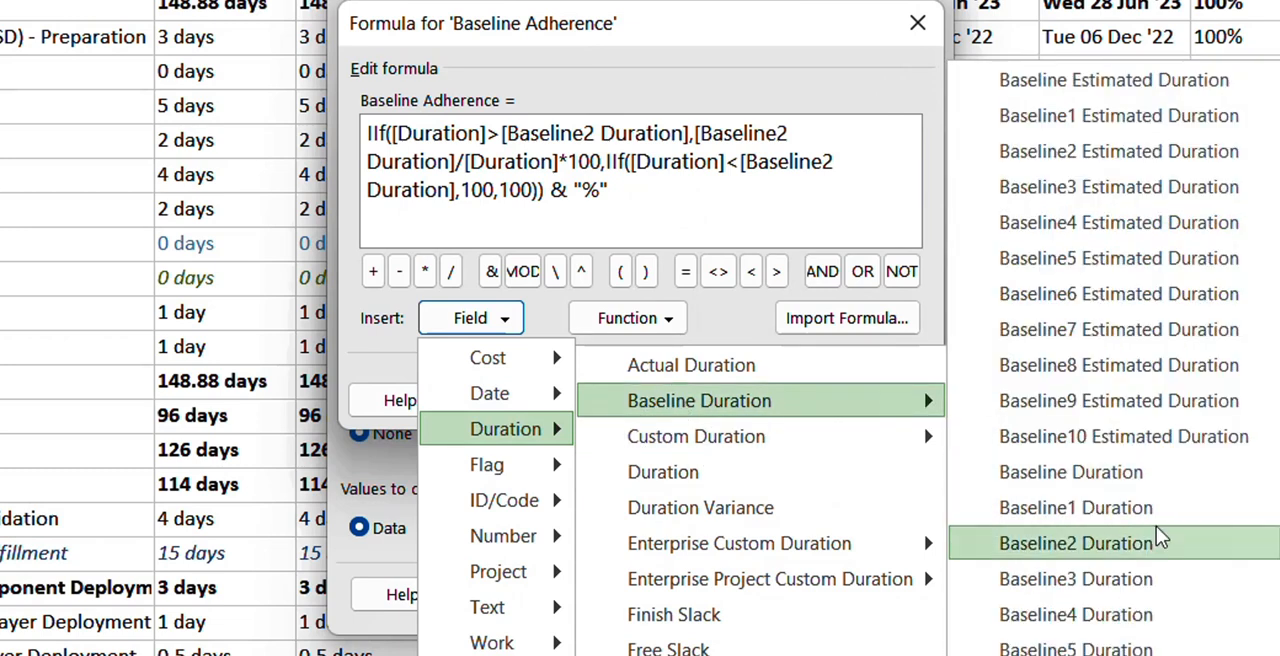
{"action": "mouse_move", "coordinate": [1144, 568]}
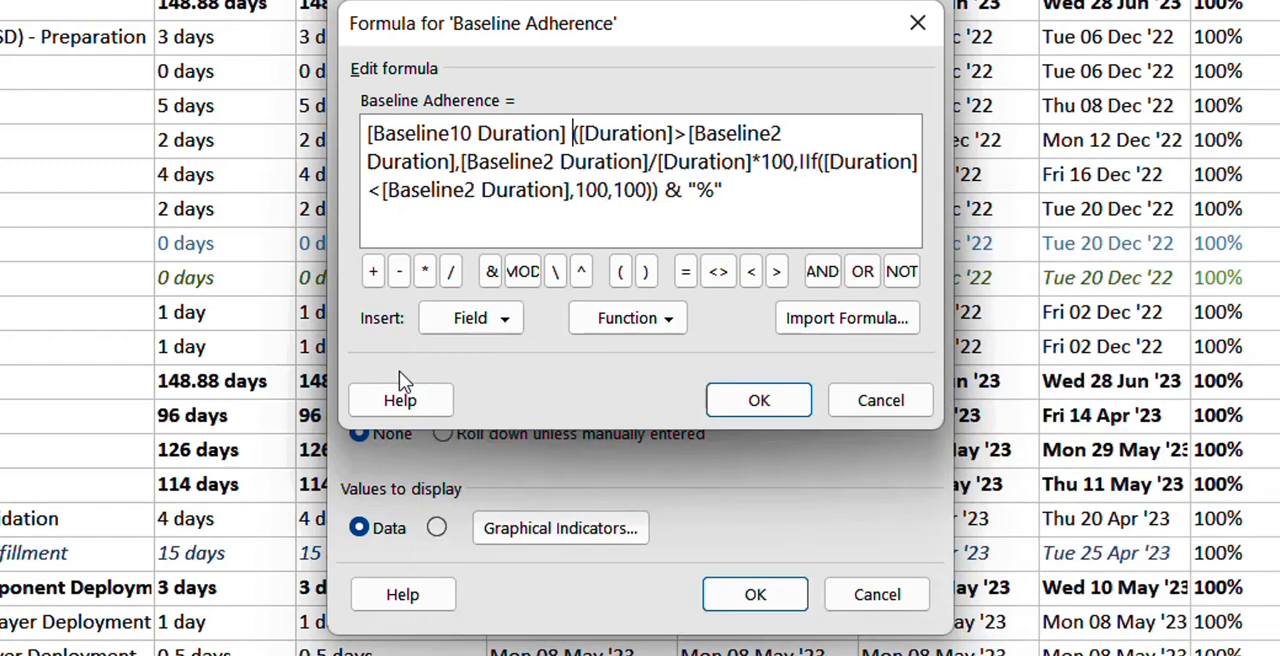
{"action": "mouse_move", "coordinate": [372, 272]}
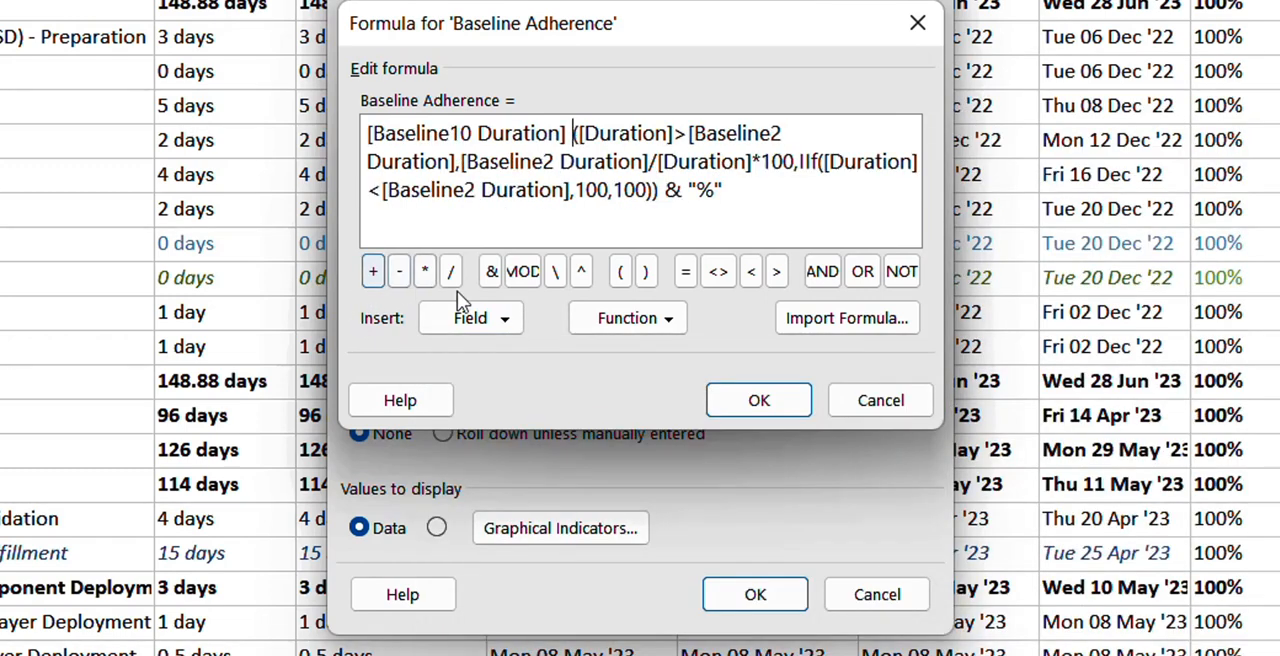
{"action": "left_click", "coordinate": [758, 400]}
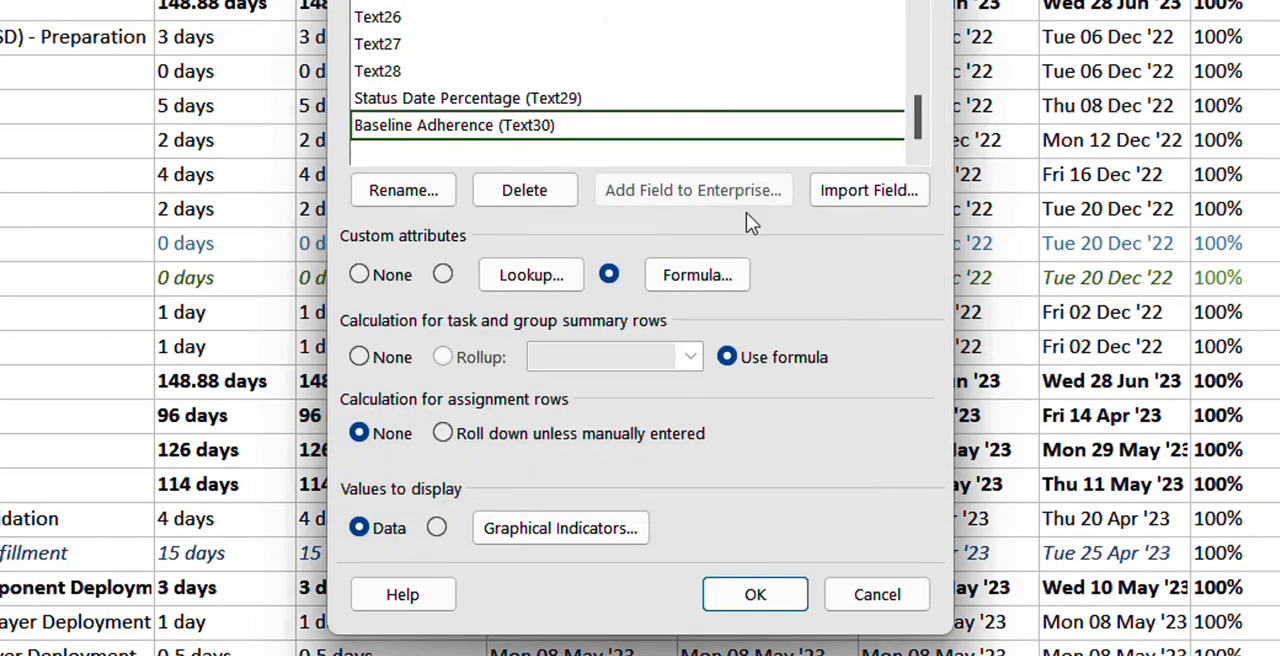
{"action": "left_click", "coordinate": [696, 276]}
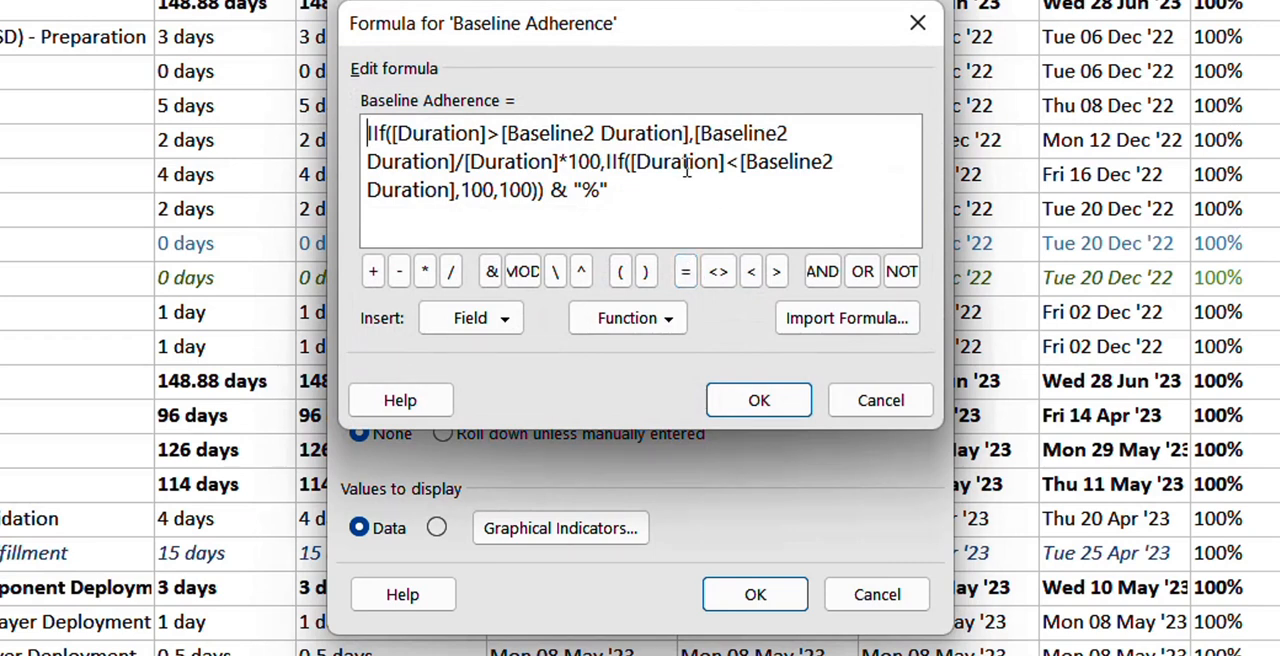
{"action": "left_click", "coordinate": [758, 400]}
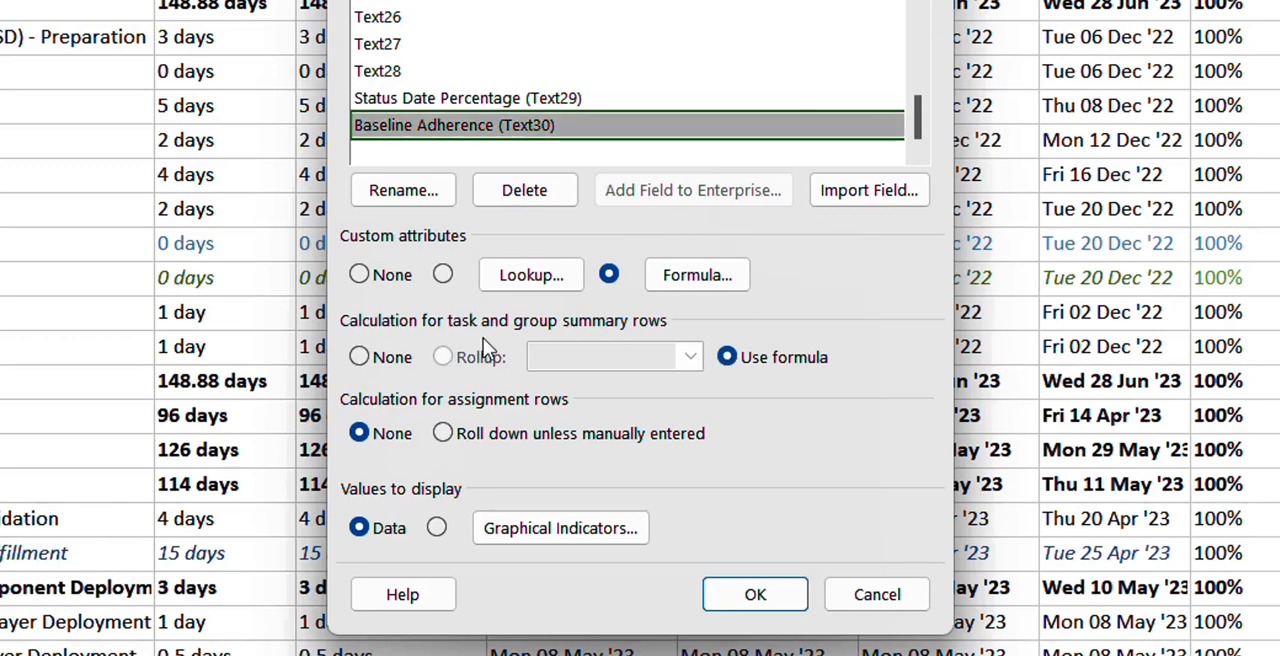
{"action": "mouse_move", "coordinate": [712, 346]}
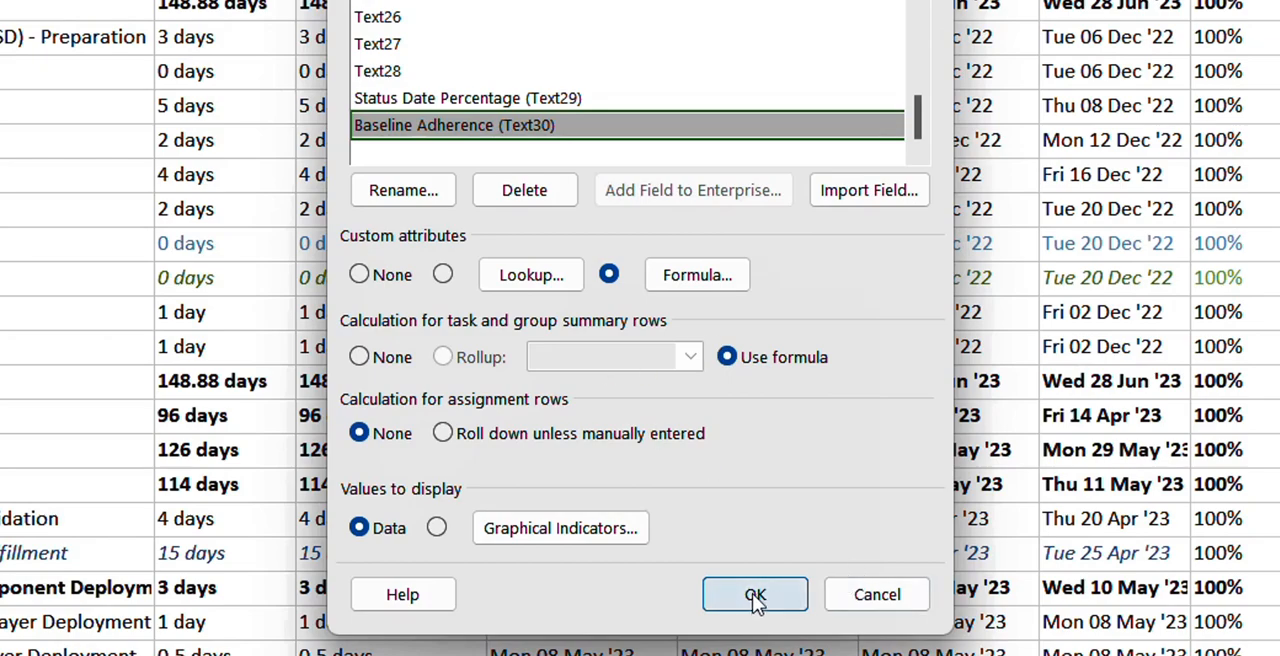
Confirm the custom field settings so Baseline Adherence shows 100% for every task.
{"action": "left_click", "coordinate": [756, 594]}
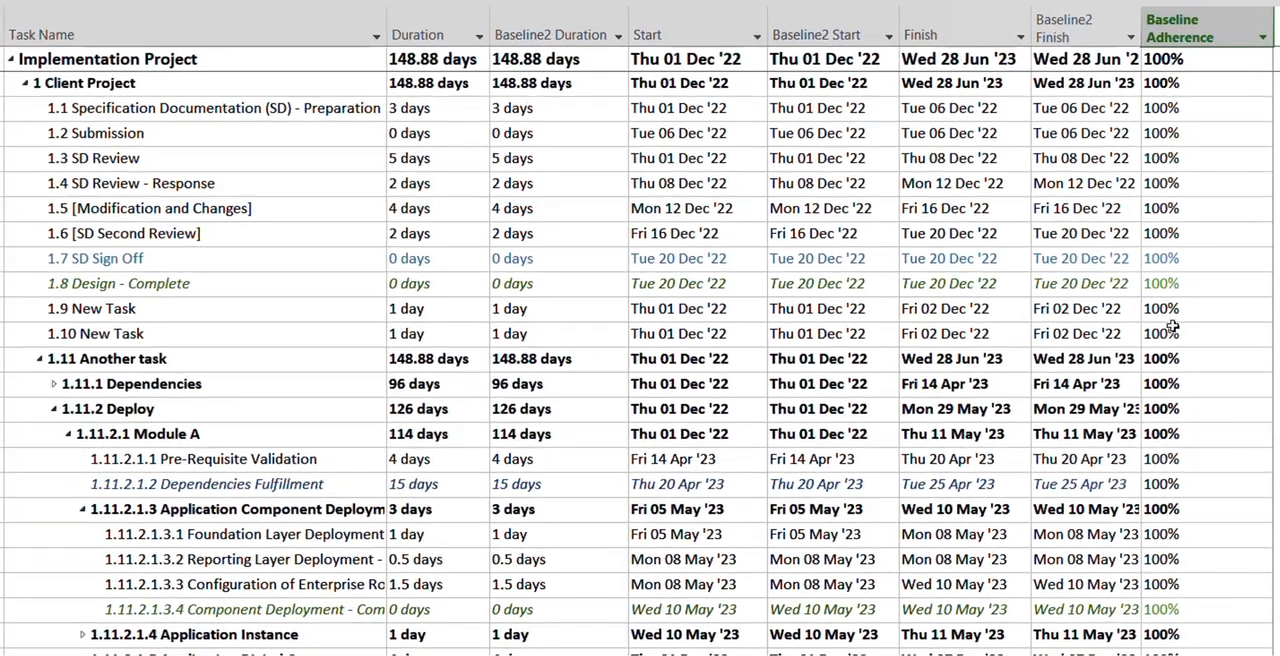
{"action": "mouse_move", "coordinate": [412, 120]}
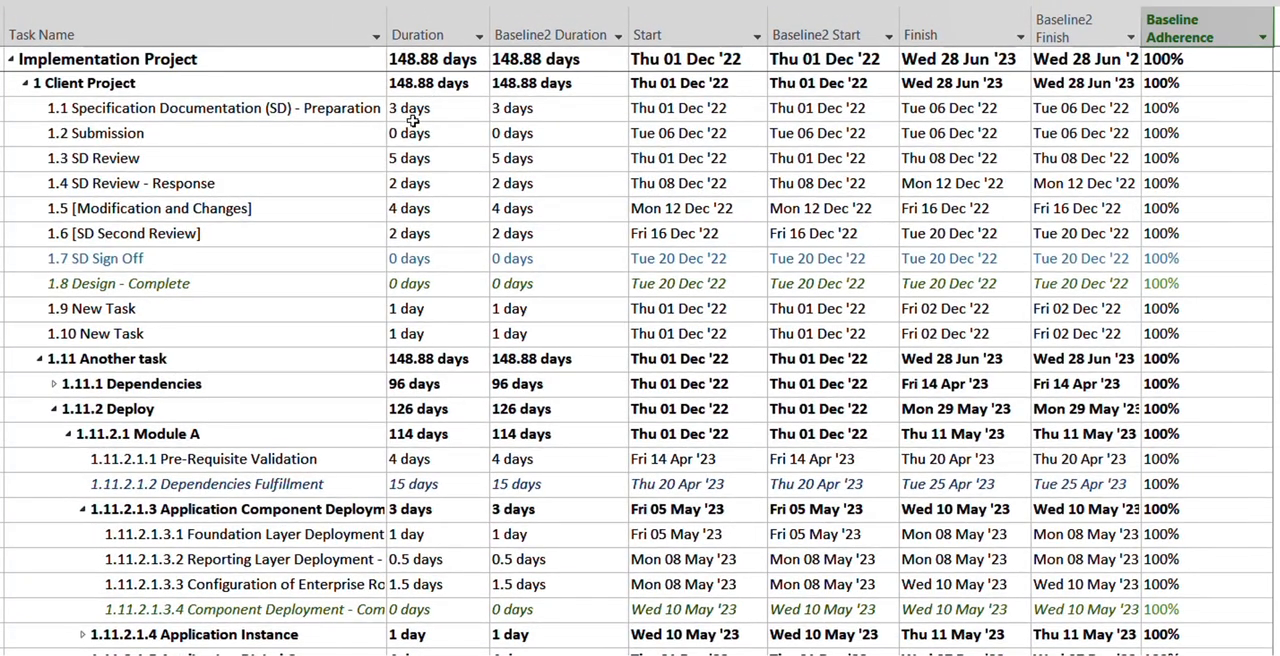
{"action": "left_click", "coordinate": [412, 108]}
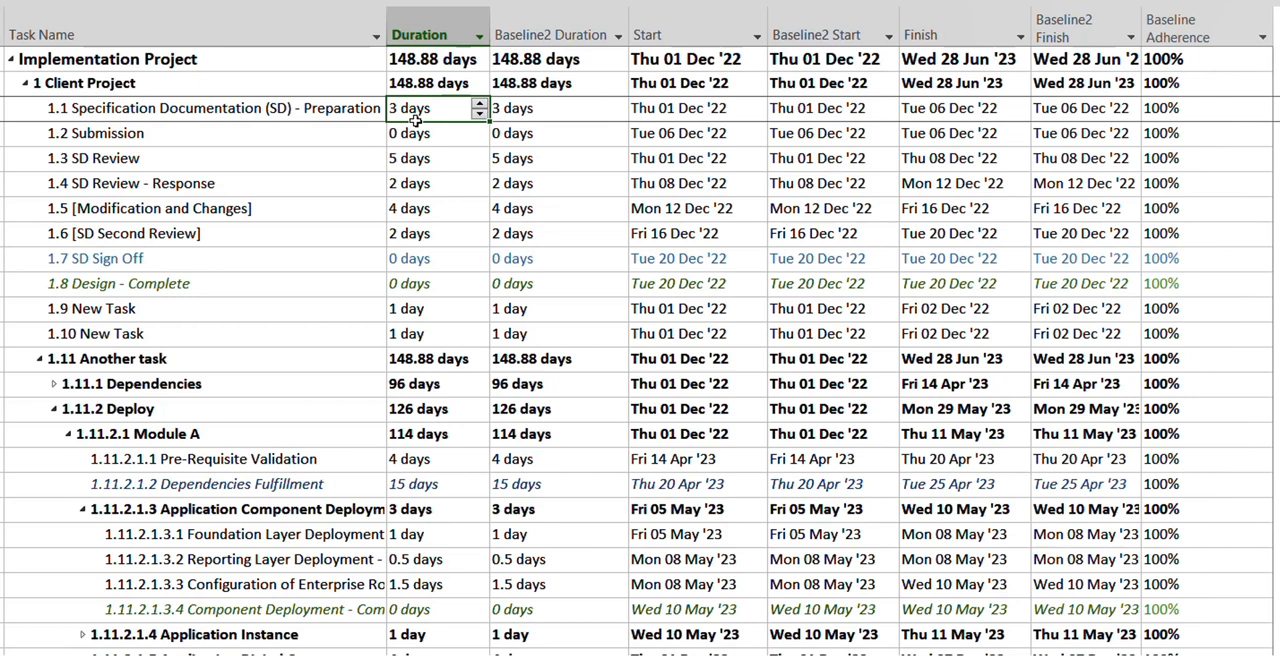
Set Specification Documentation to 5 then 12 days (adherence 60%, 25%), then restore 3 days at 100%.
{"action": "type", "text": "5"}
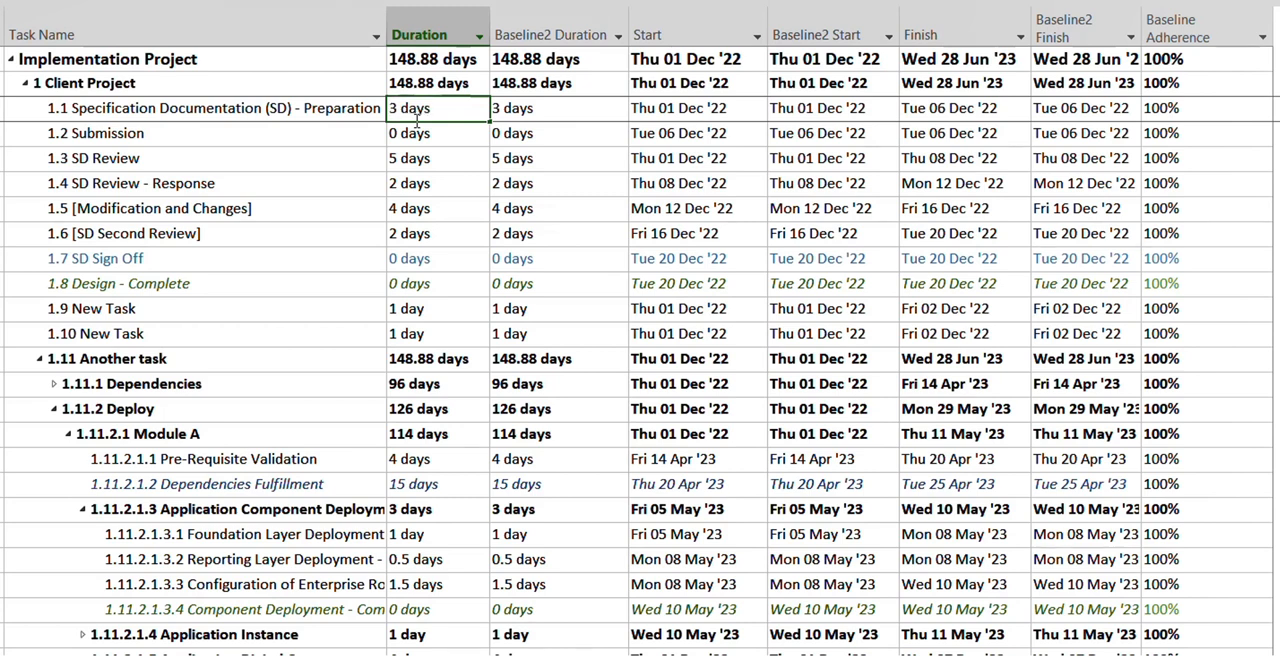
{"action": "type", "text": "5 days"}
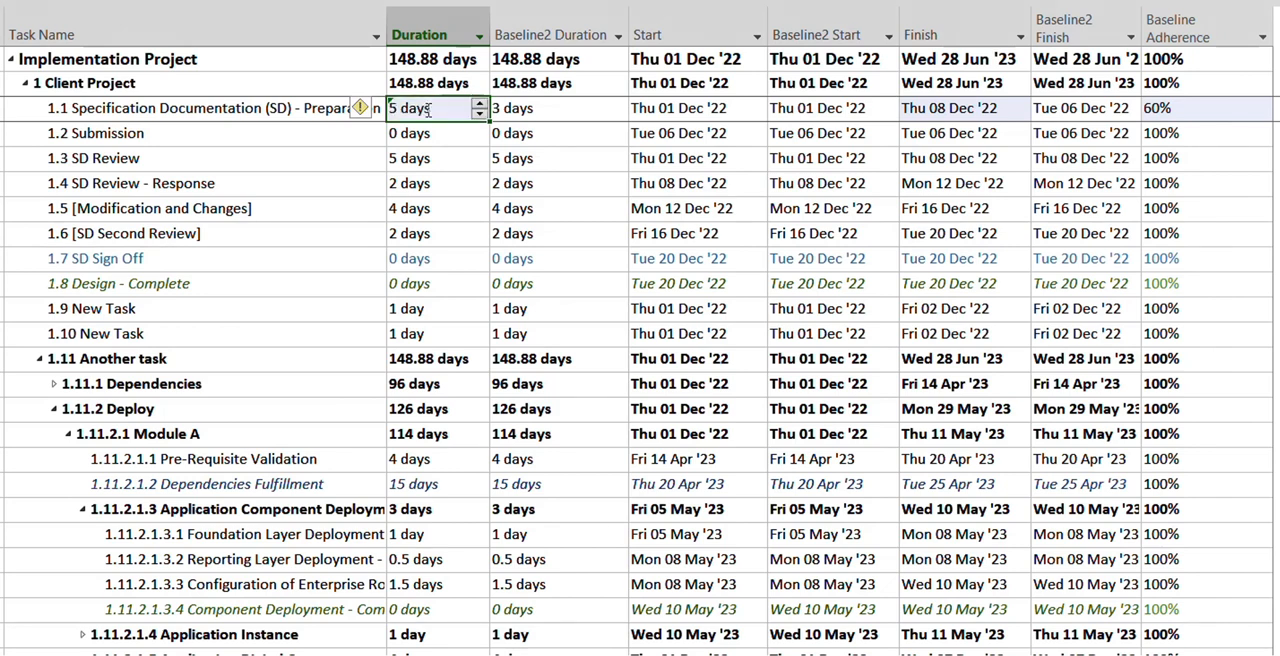
{"action": "left_click", "coordinate": [478, 104]}
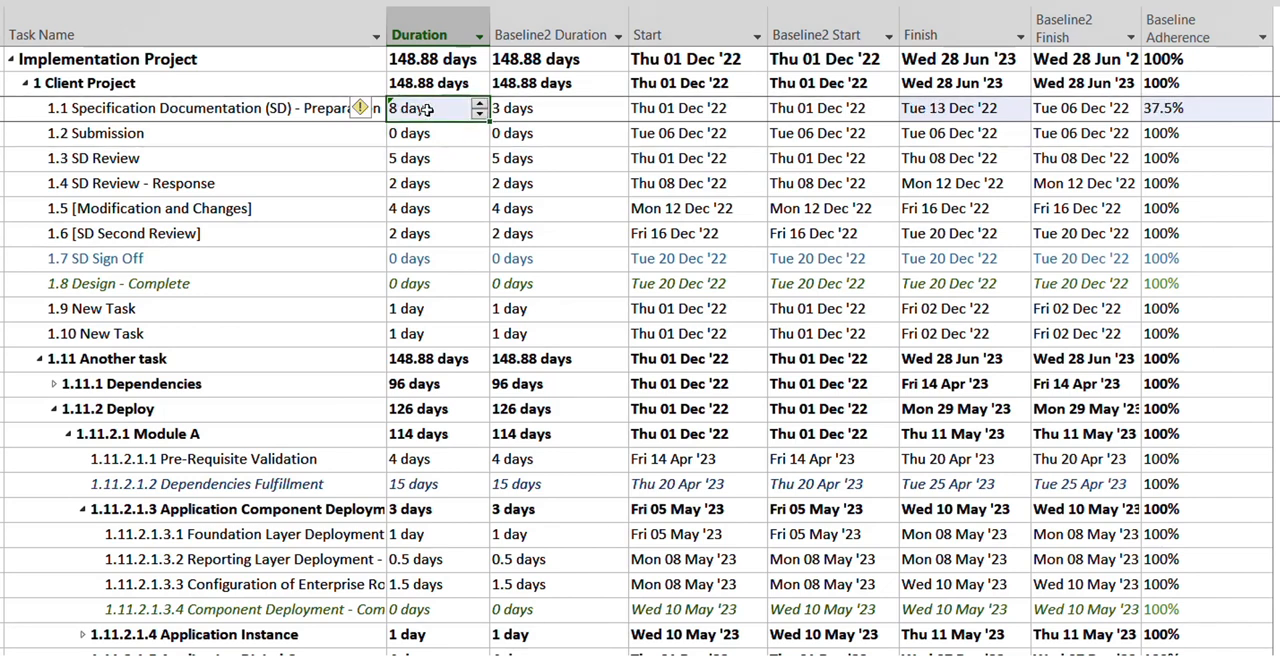
{"action": "type", "text": "12 days"}
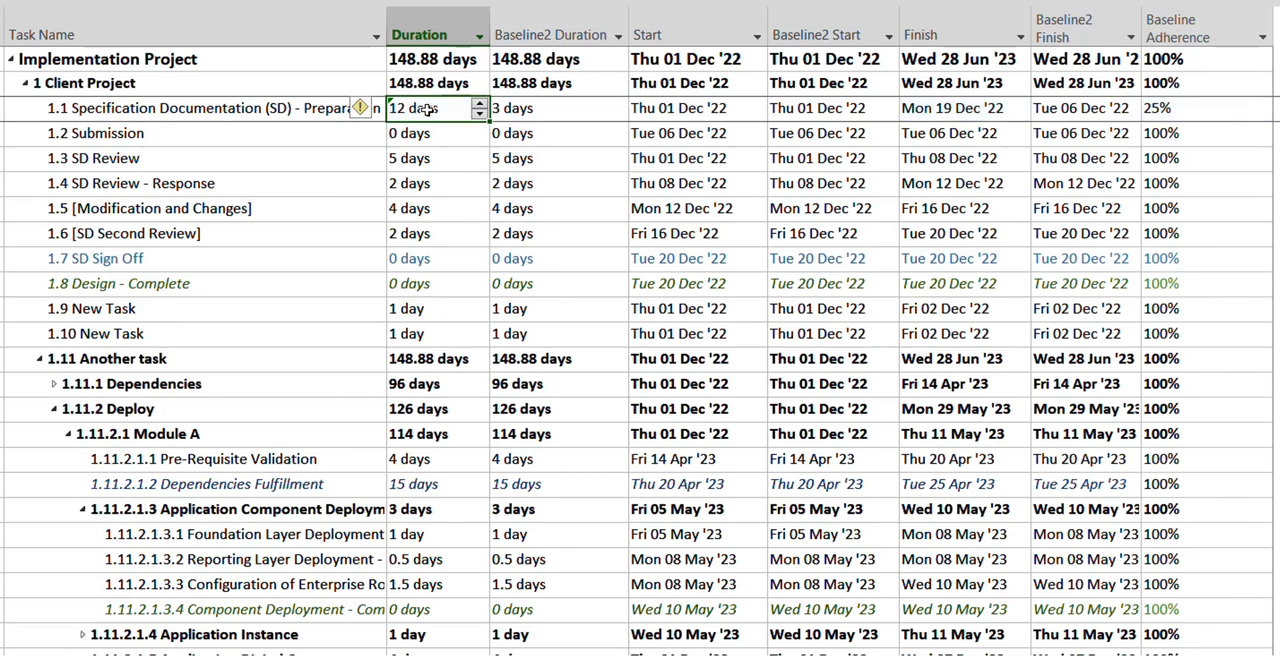
{"action": "type", "text": "3"}
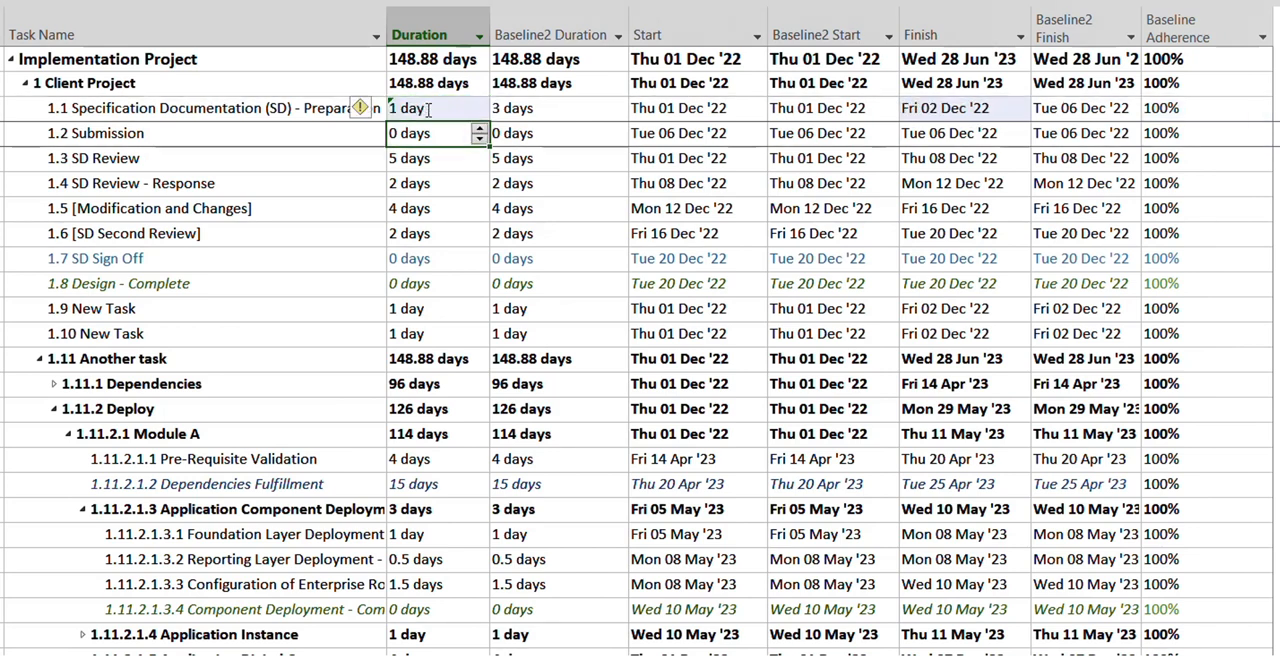
{"action": "left_click", "coordinate": [430, 108]}
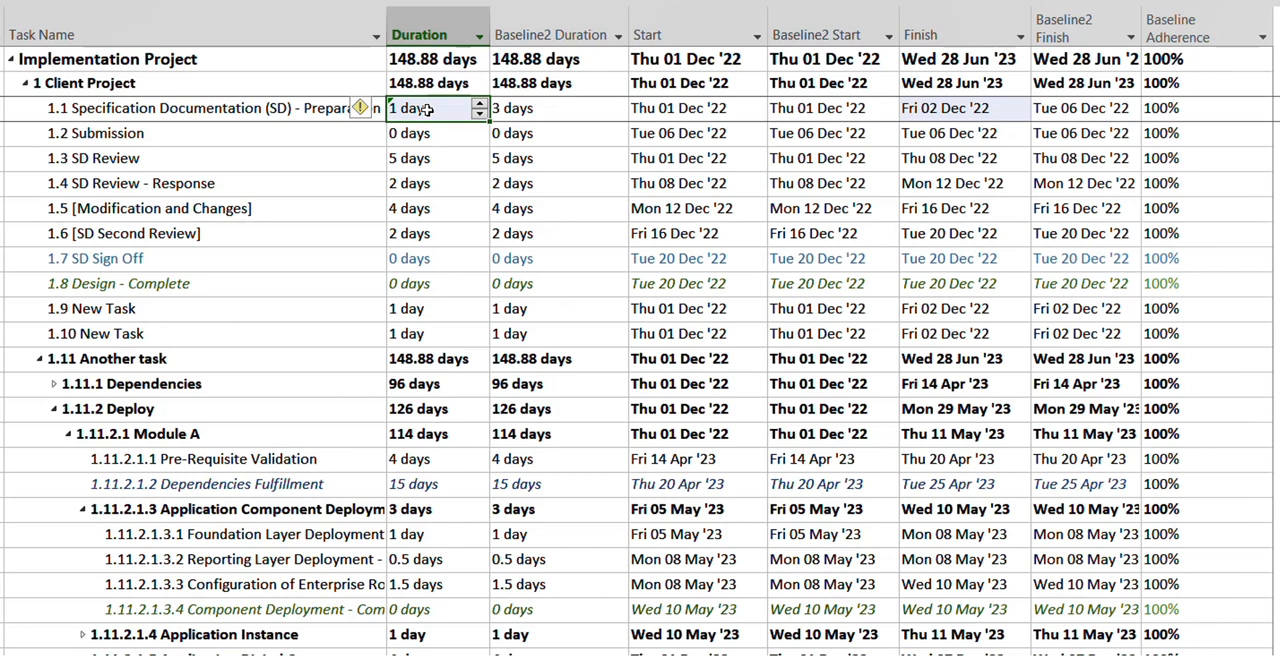
{"action": "type", "text": "3 days"}
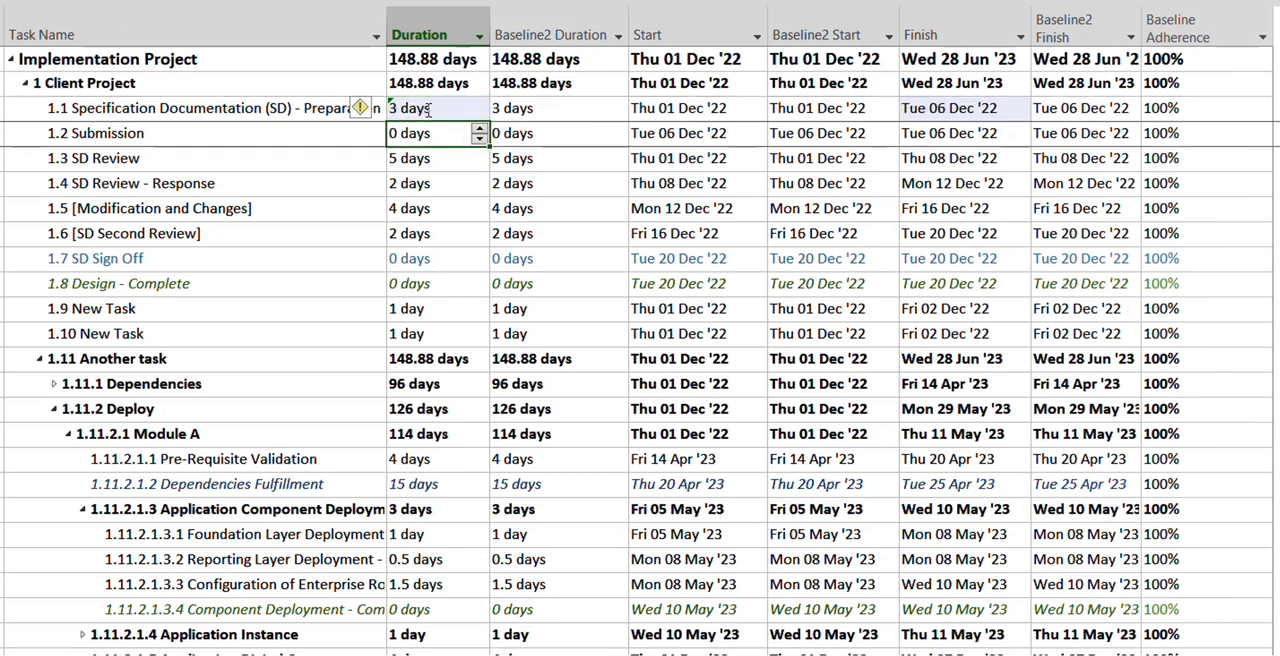